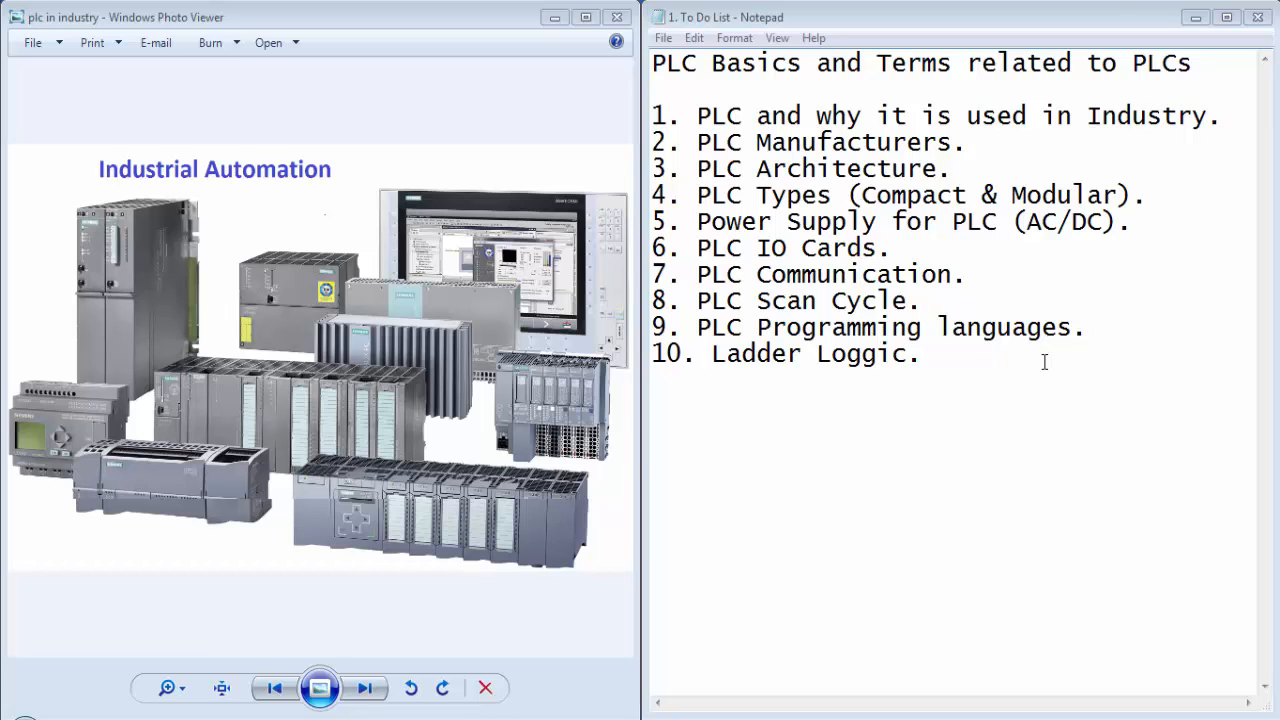
Step through the images past the Siemens, ABB, Omron and Mitsubishi Electric logos to the PLC architecture diagram
{"action": "left_click", "coordinate": [921, 354]}
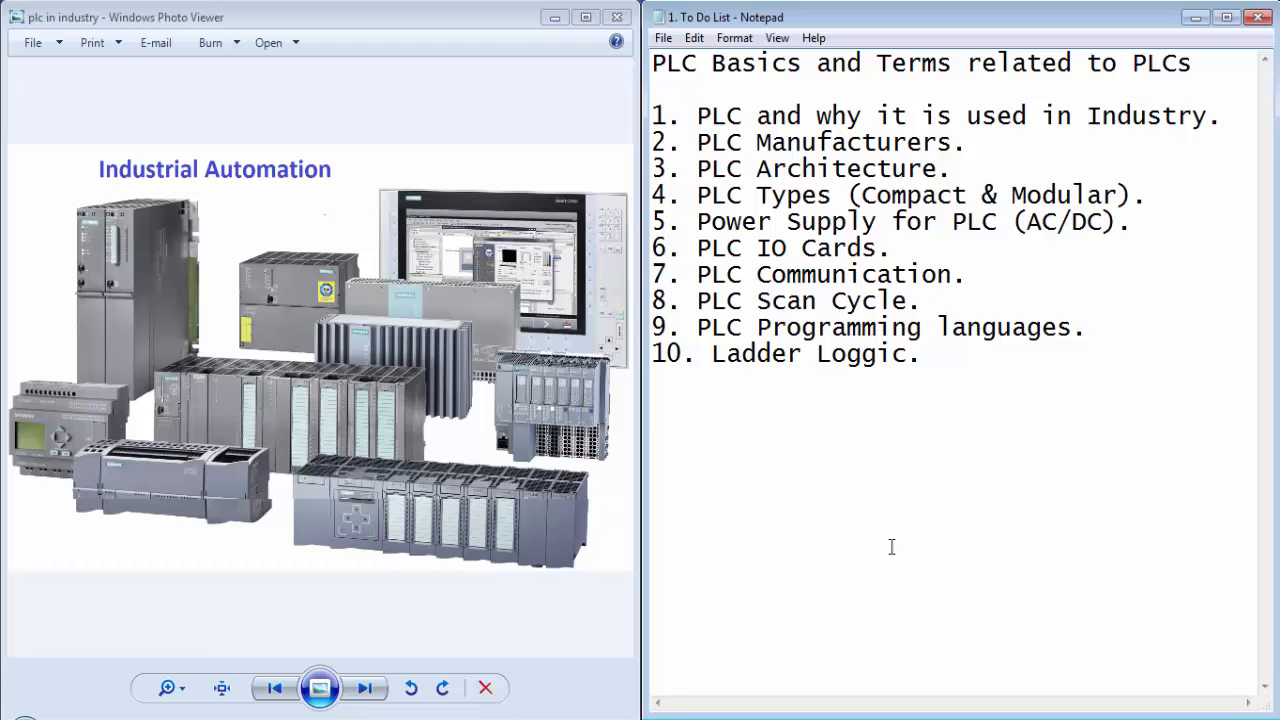
{"action": "left_click", "coordinate": [921, 354]}
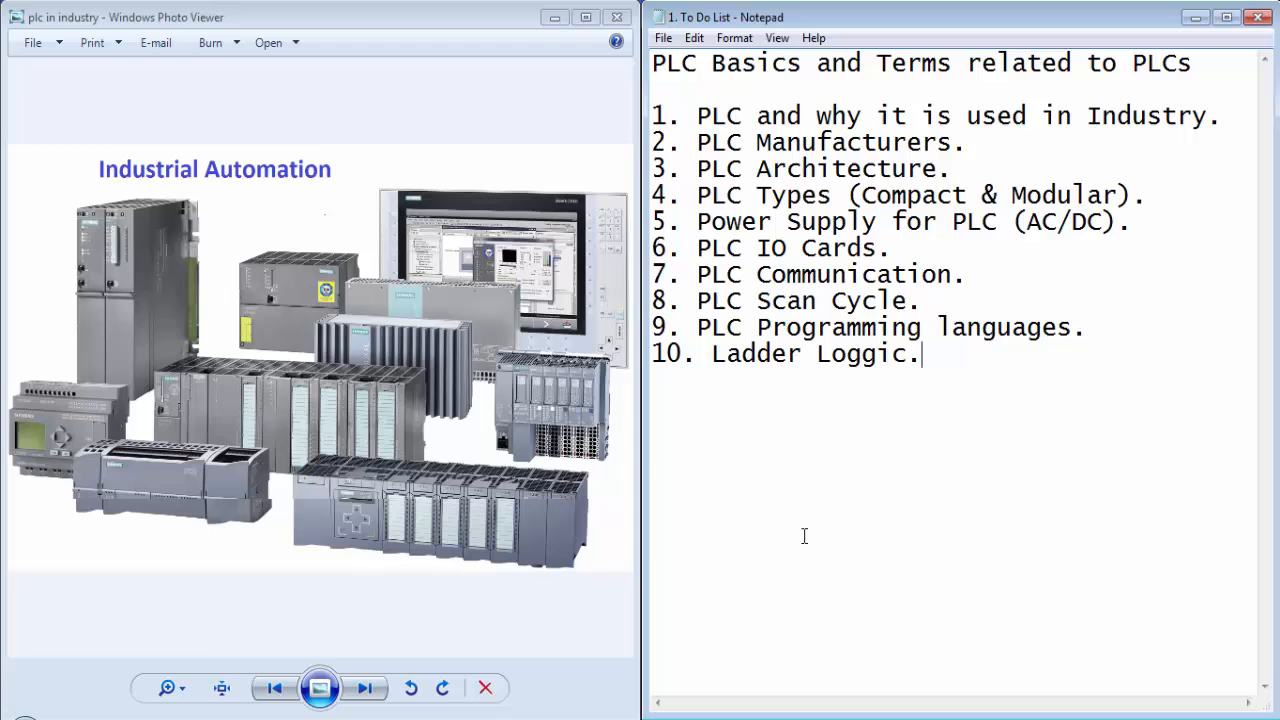
{"action": "mouse_move", "coordinate": [470, 591]}
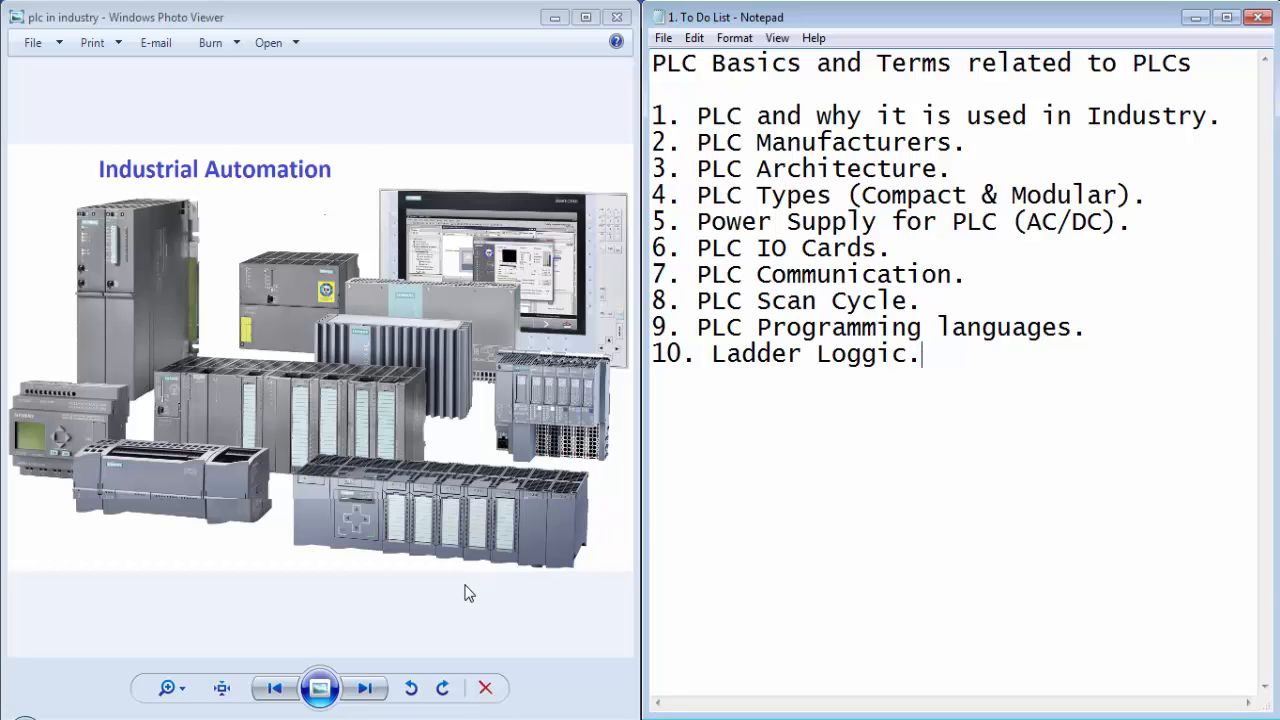
{"action": "mouse_move", "coordinate": [460, 584]}
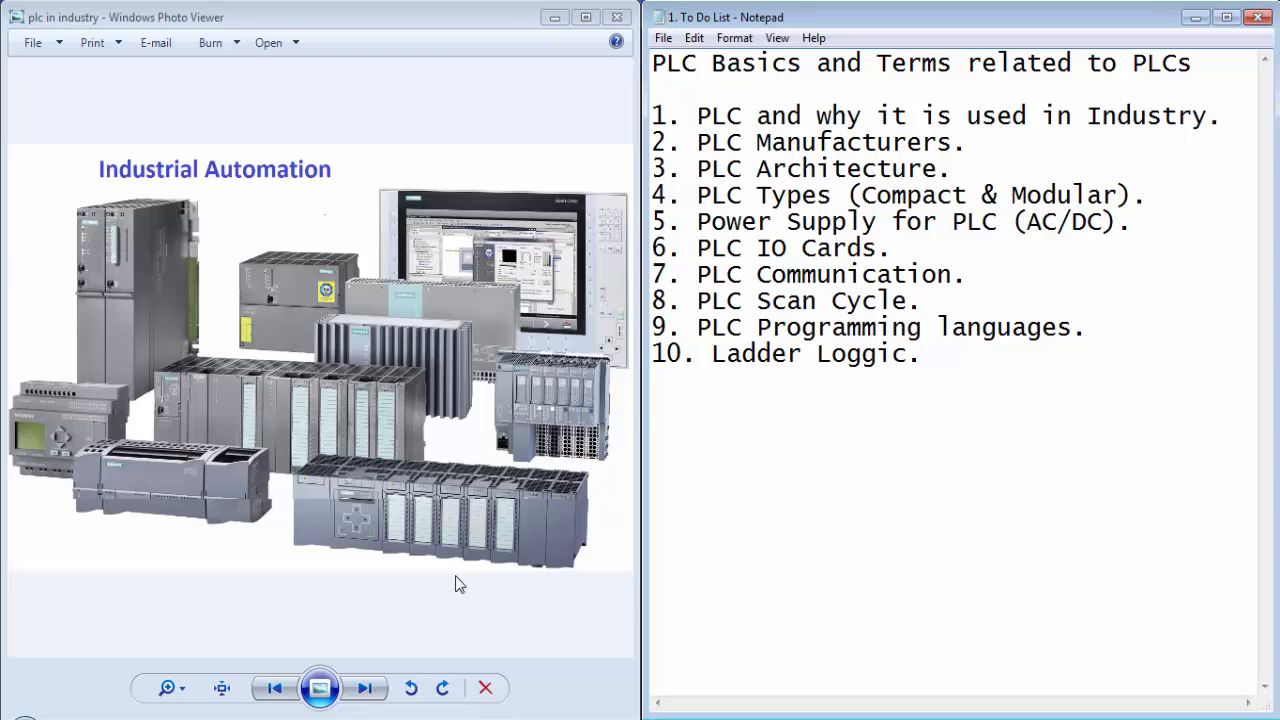
{"action": "left_click", "coordinate": [364, 687]}
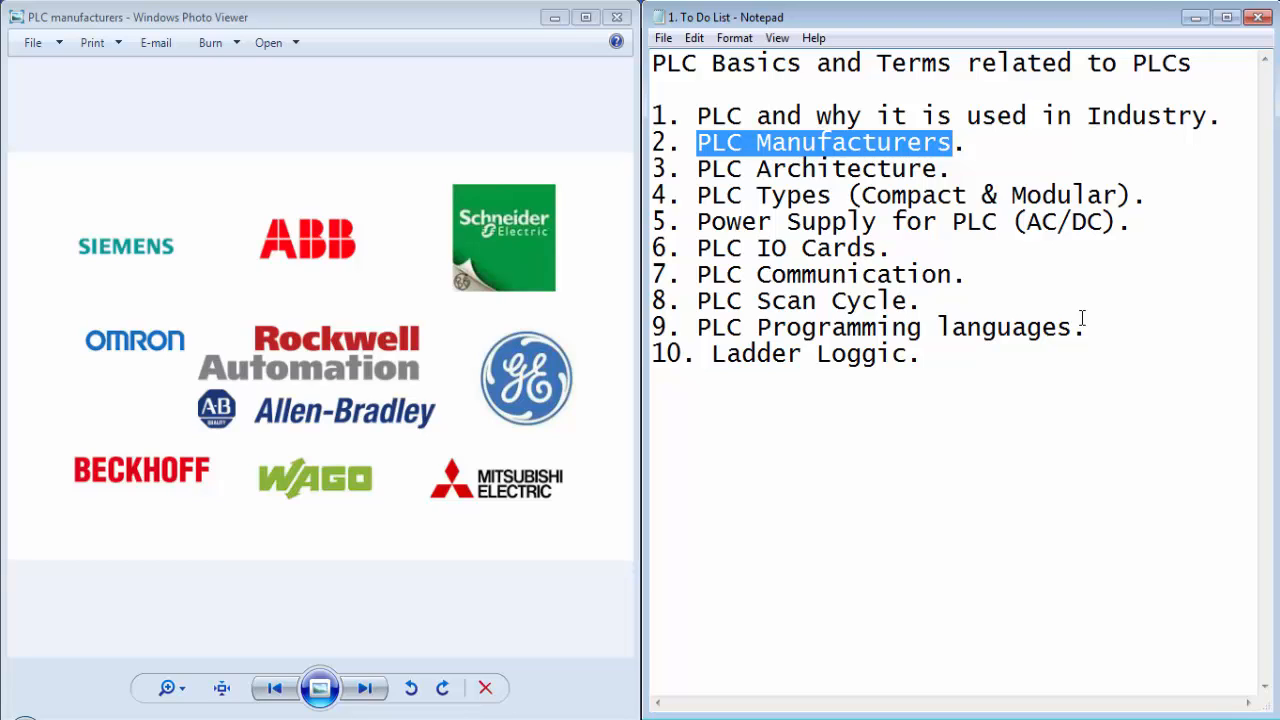
{"action": "left_click", "coordinate": [364, 687]}
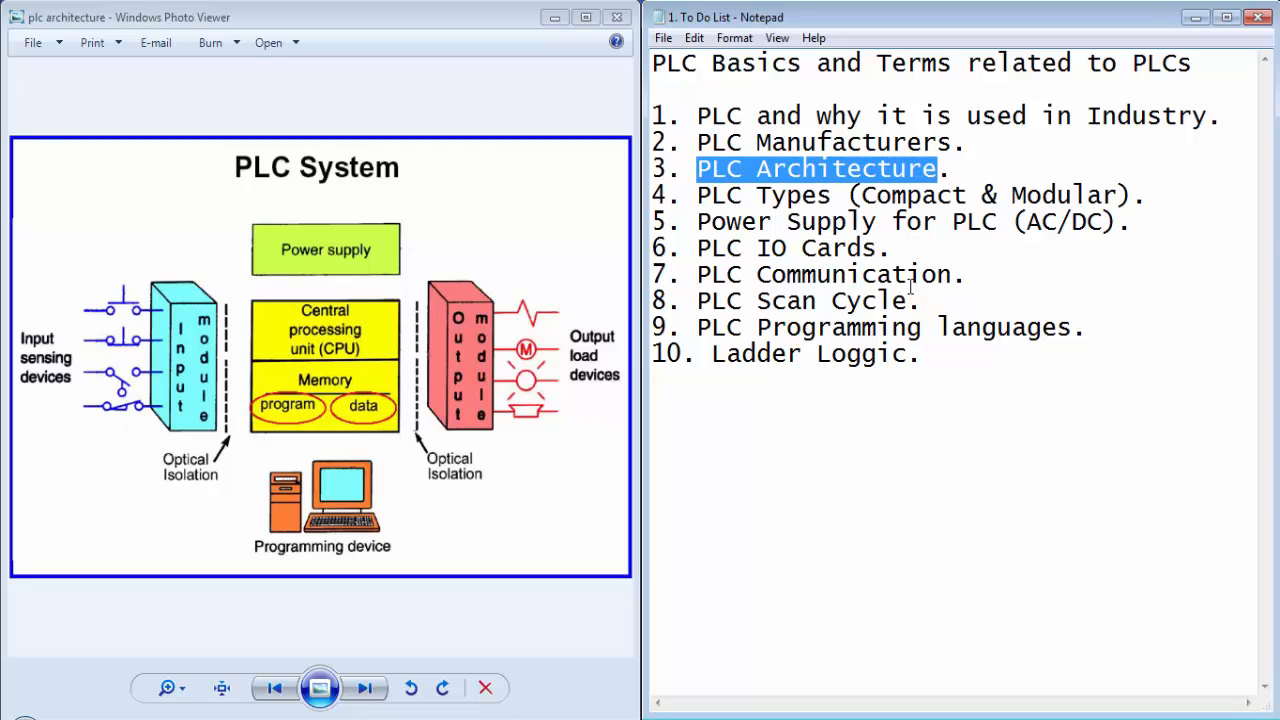
{"action": "mouse_move", "coordinate": [315, 518]}
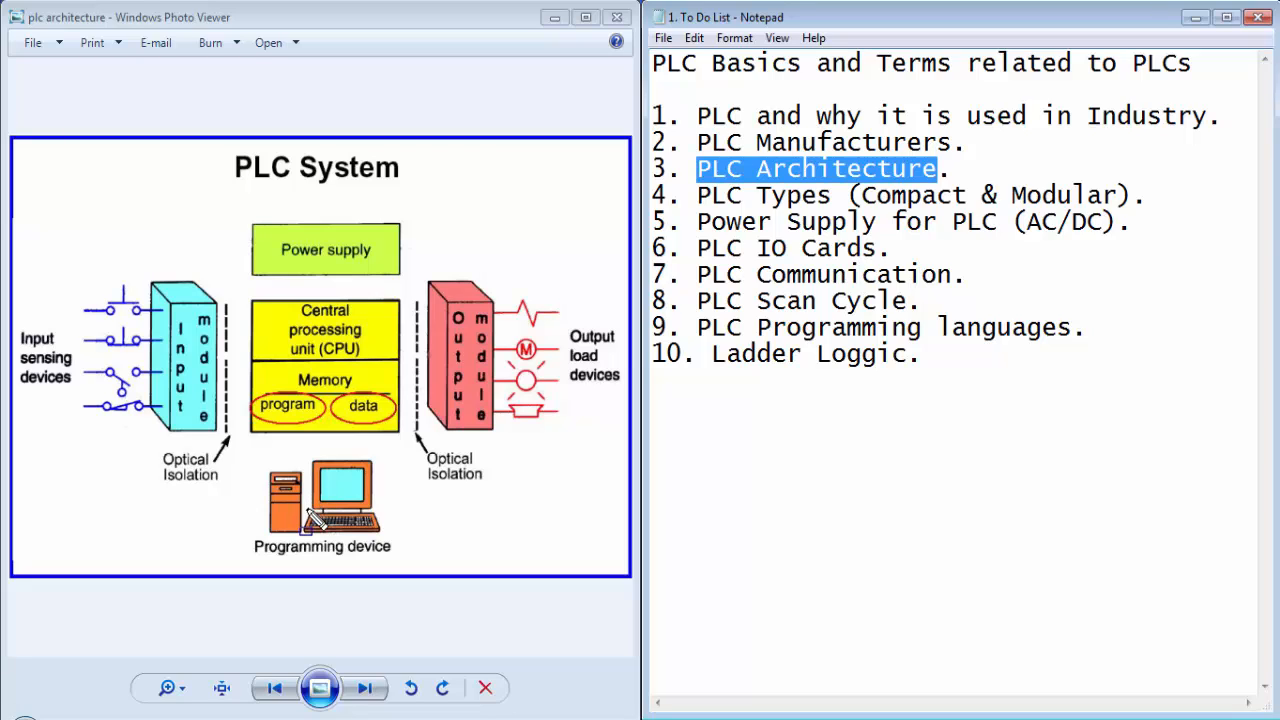
{"action": "mouse_move", "coordinate": [150, 355]}
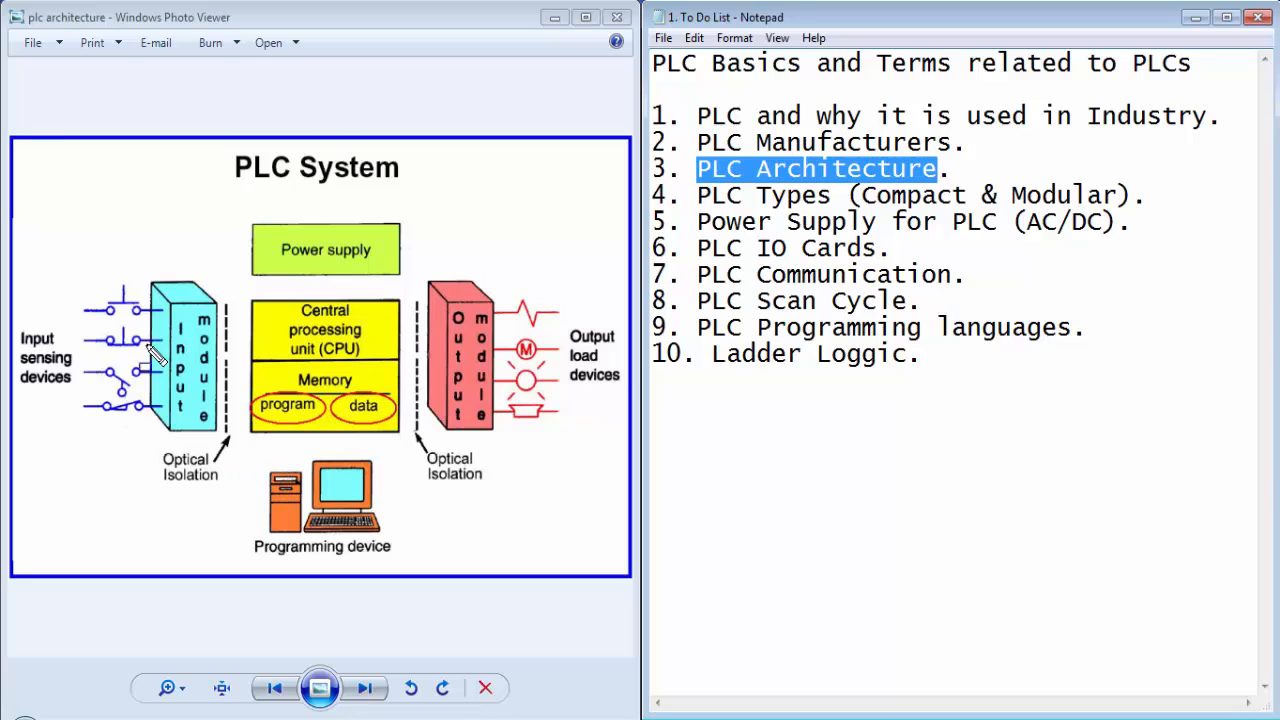
Outline the input section and the output module with load devices on the PLC architecture diagram
{"action": "left_click_drag", "start_coordinate": [150, 355], "coordinate": [245, 505]}
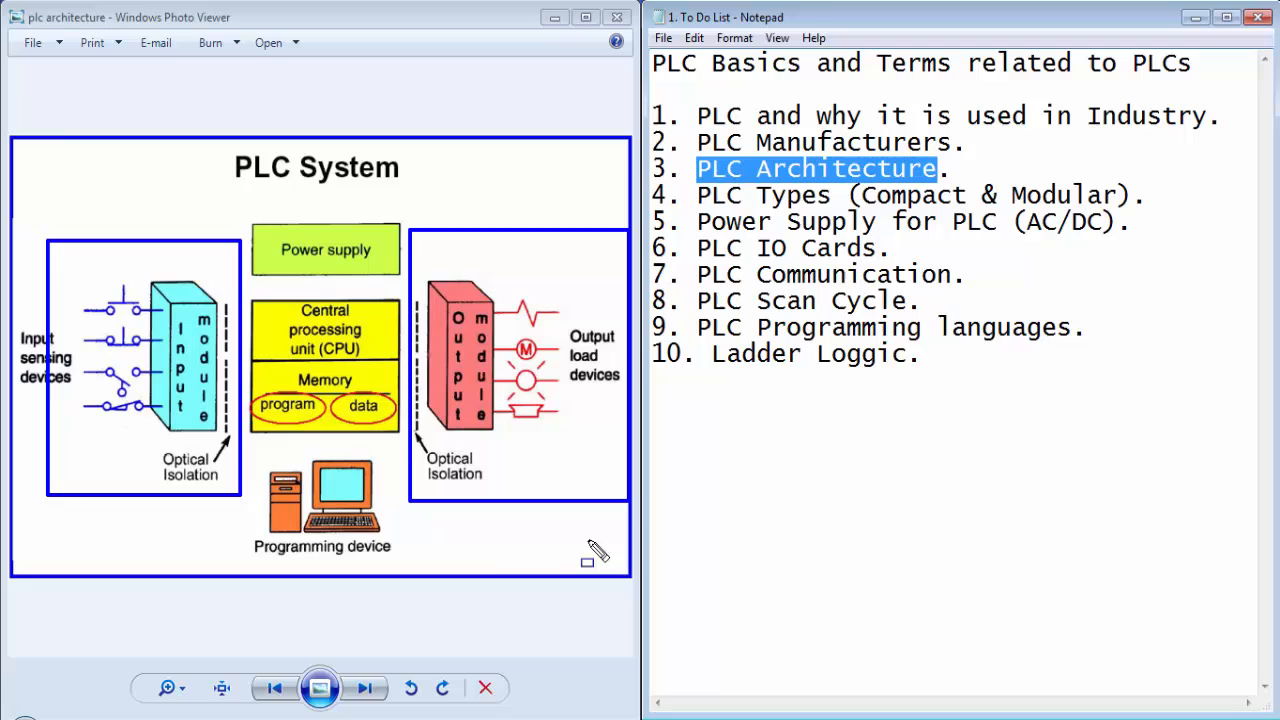
{"action": "mouse_move", "coordinate": [165, 485]}
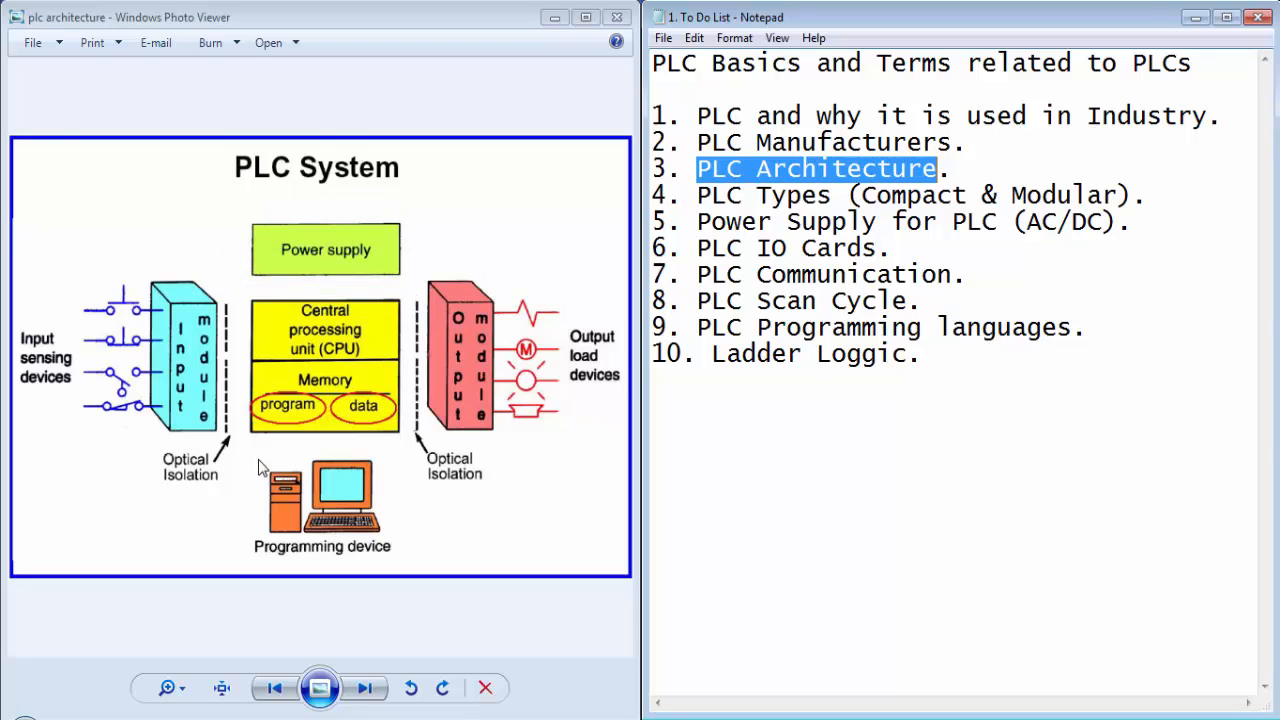
{"action": "mouse_move", "coordinate": [235, 455]}
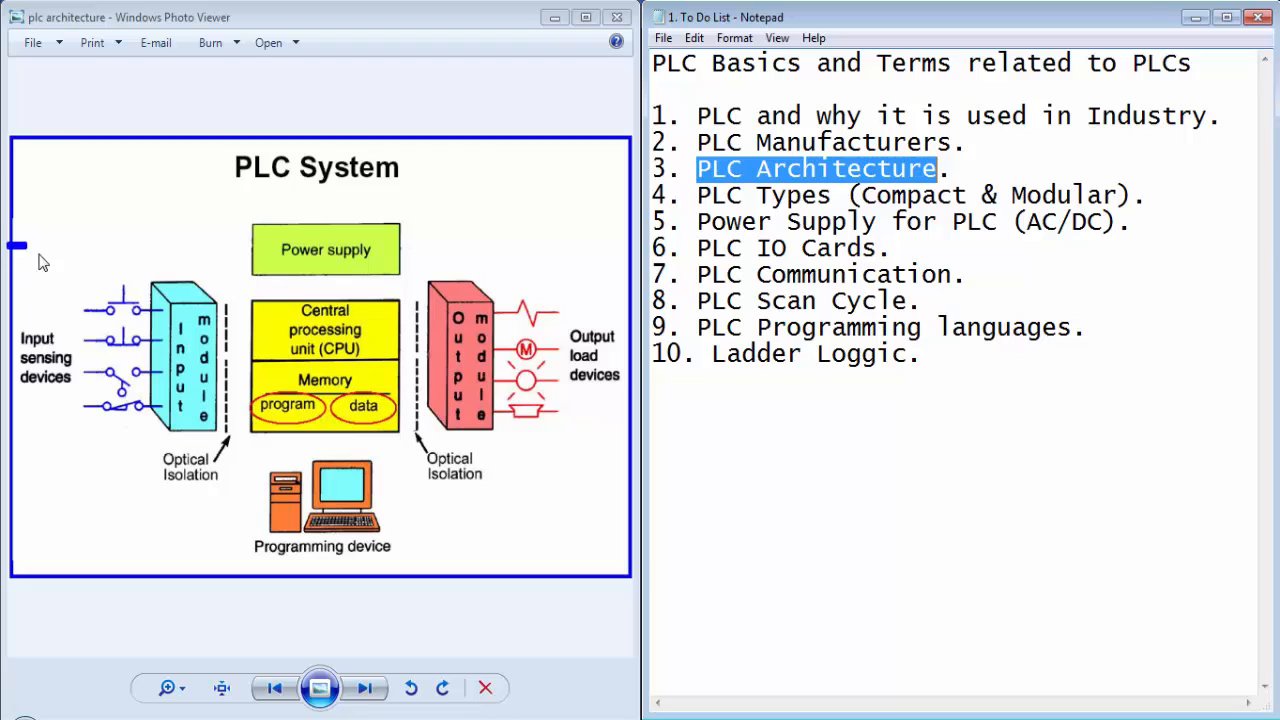
{"action": "left_click_drag", "start_coordinate": [43, 262], "coordinate": [195, 510]}
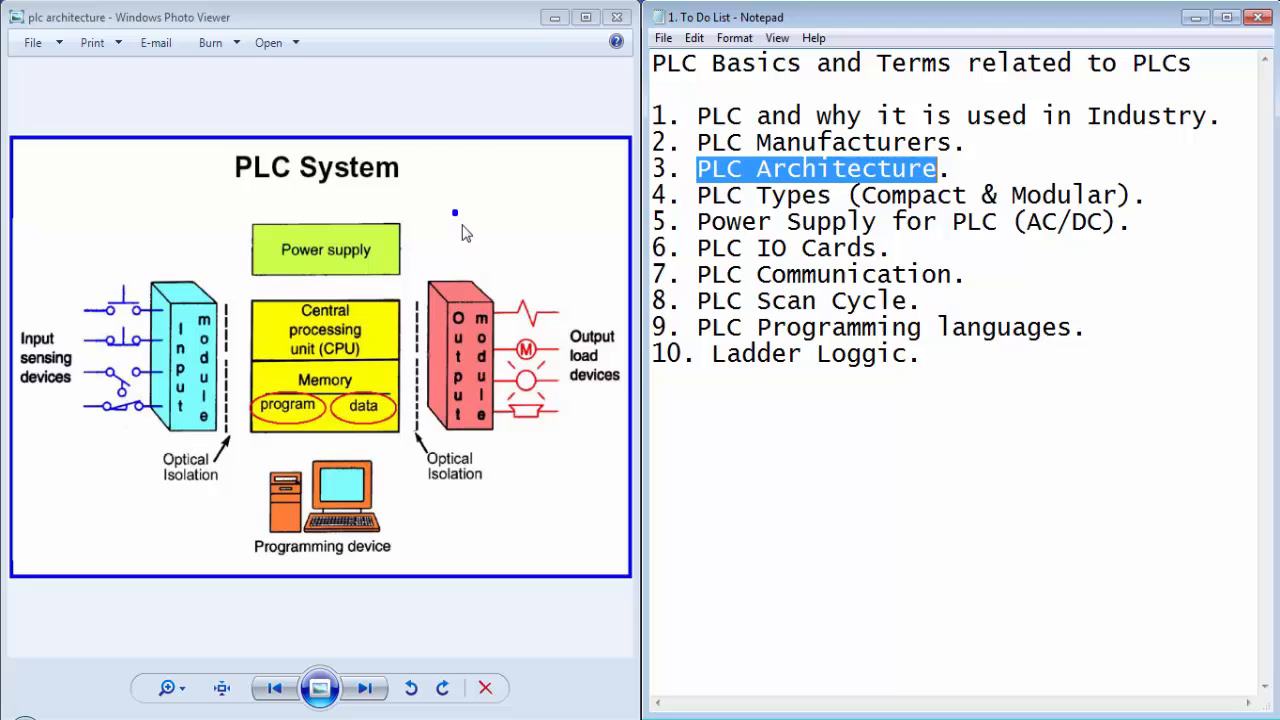
{"action": "left_click_drag", "start_coordinate": [454, 211], "coordinate": [628, 497]}
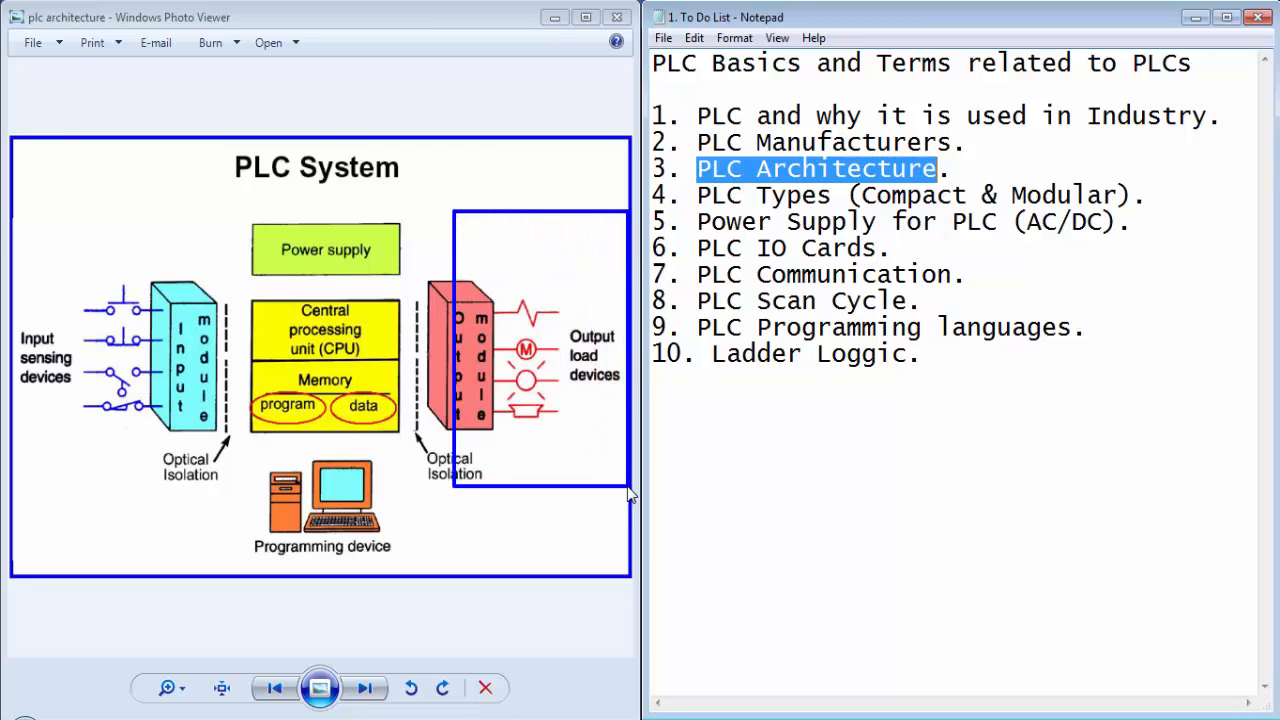
{"action": "left_click", "coordinate": [364, 687]}
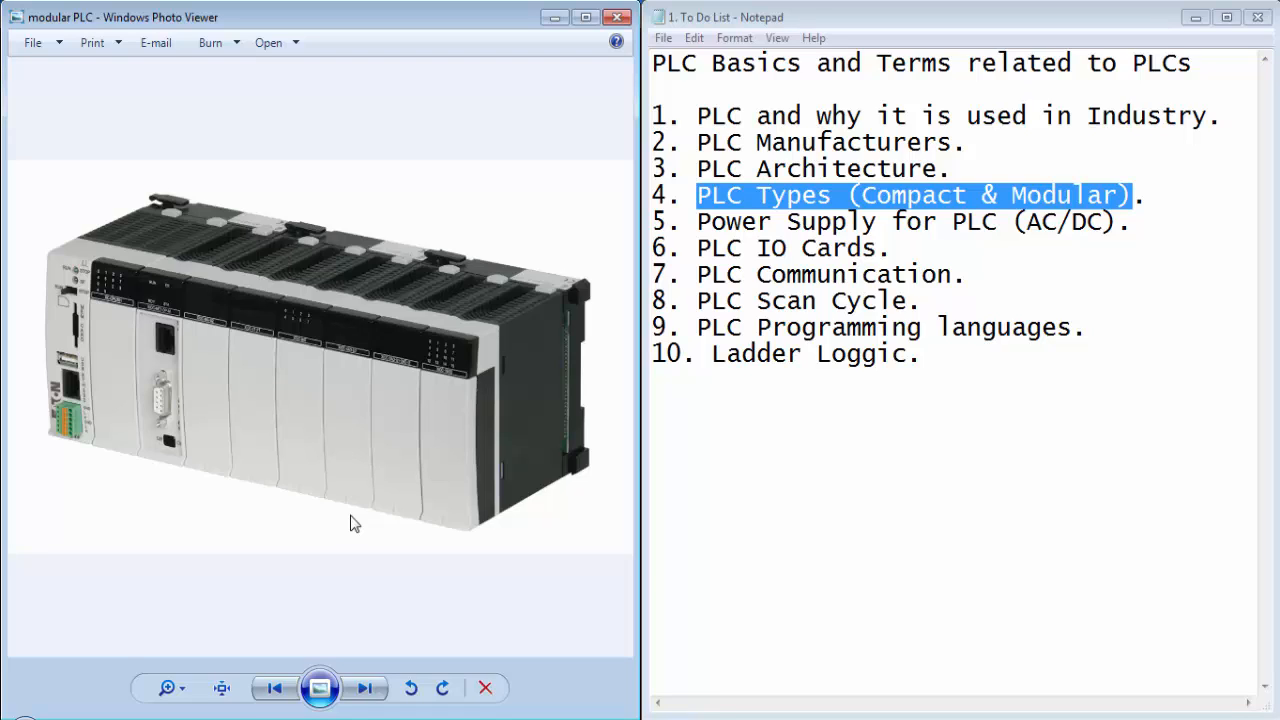
{"action": "mouse_move", "coordinate": [595, 572]}
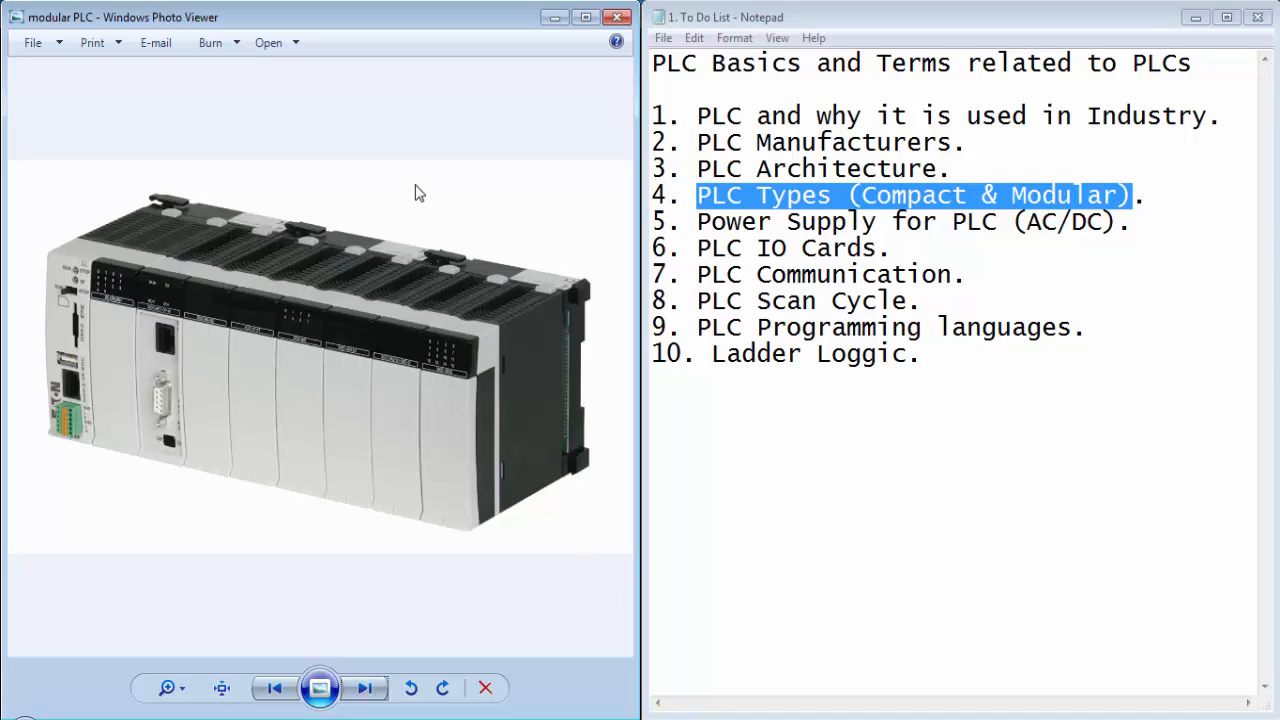
Outline the modular PLC's right-hand modules, then advance to the Crouzet Millenium 3 compact PLC photo
{"action": "left_click_drag", "start_coordinate": [408, 183], "coordinate": [592, 560]}
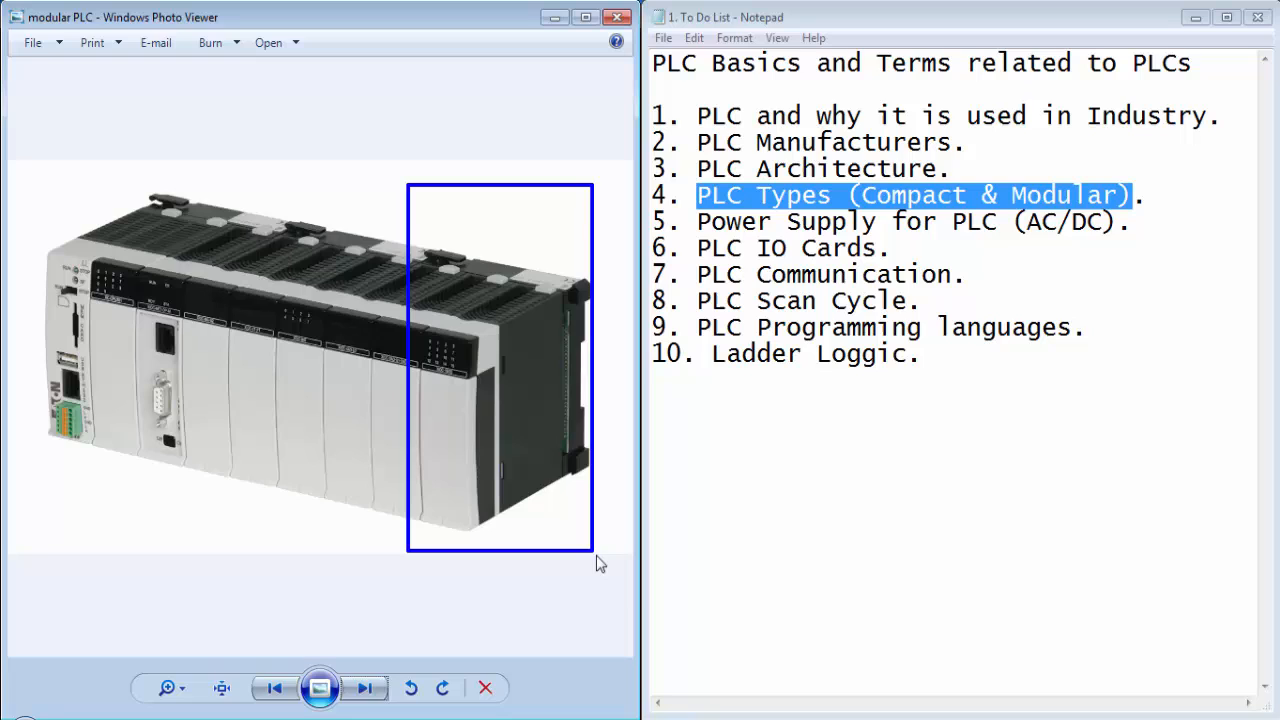
{"action": "left_click", "coordinate": [365, 688]}
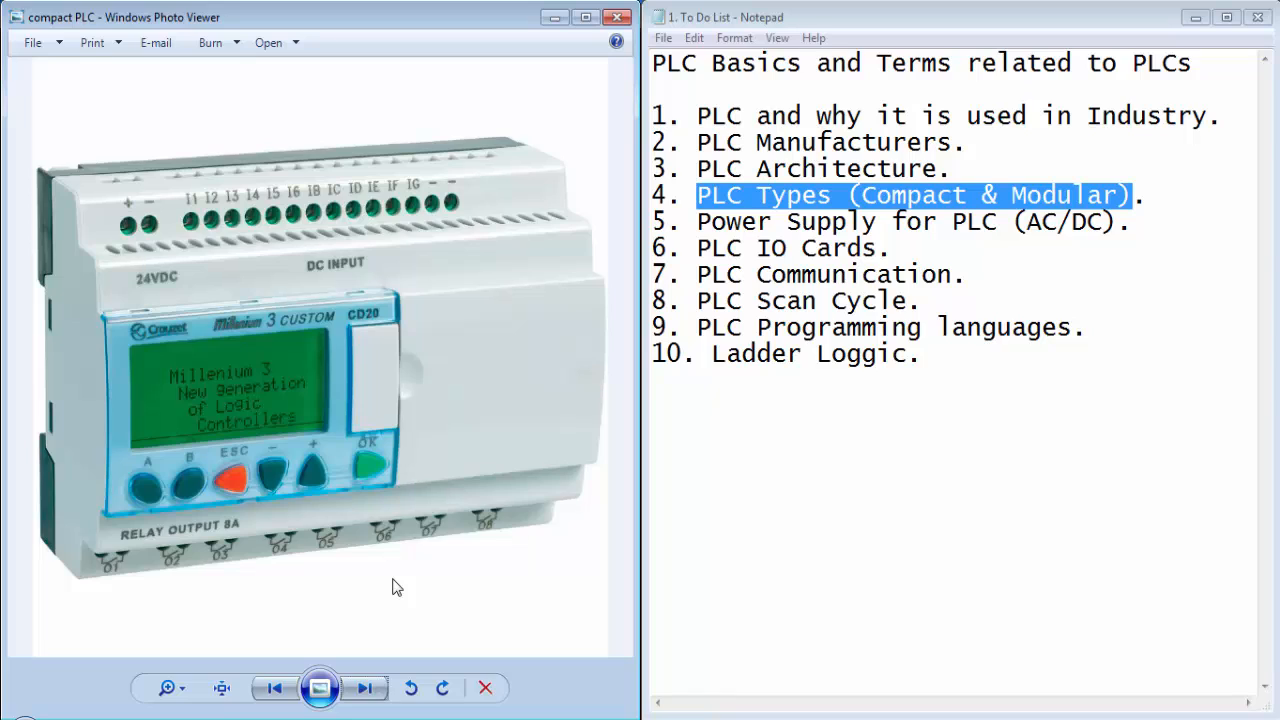
{"action": "mouse_move", "coordinate": [65, 515]}
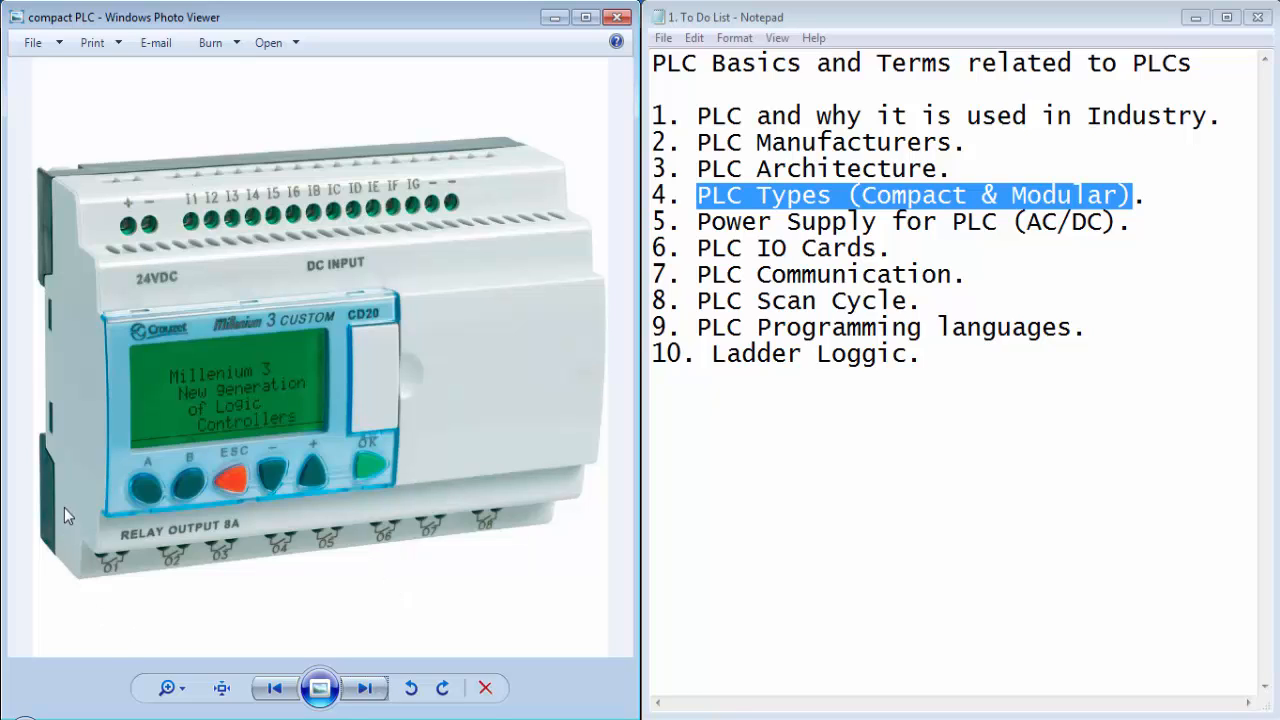
{"action": "mouse_move", "coordinate": [400, 443]}
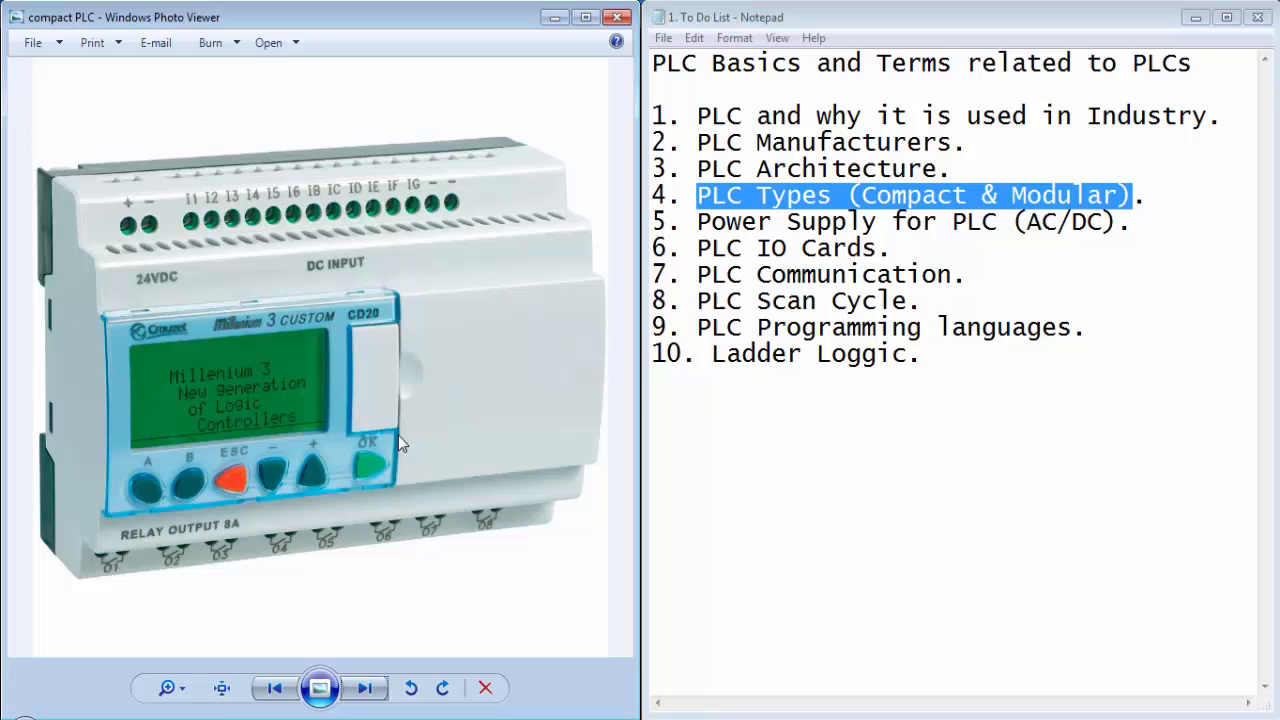
{"action": "mouse_move", "coordinate": [463, 528]}
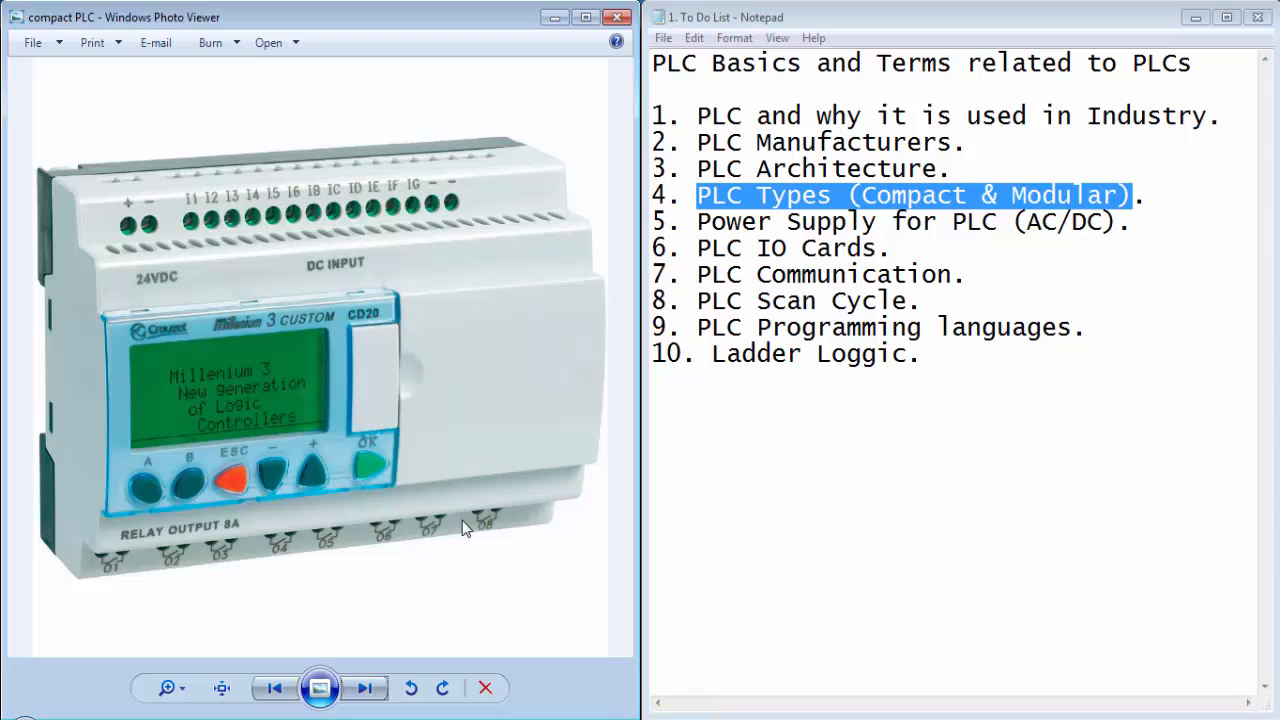
{"action": "mouse_move", "coordinate": [408, 515]}
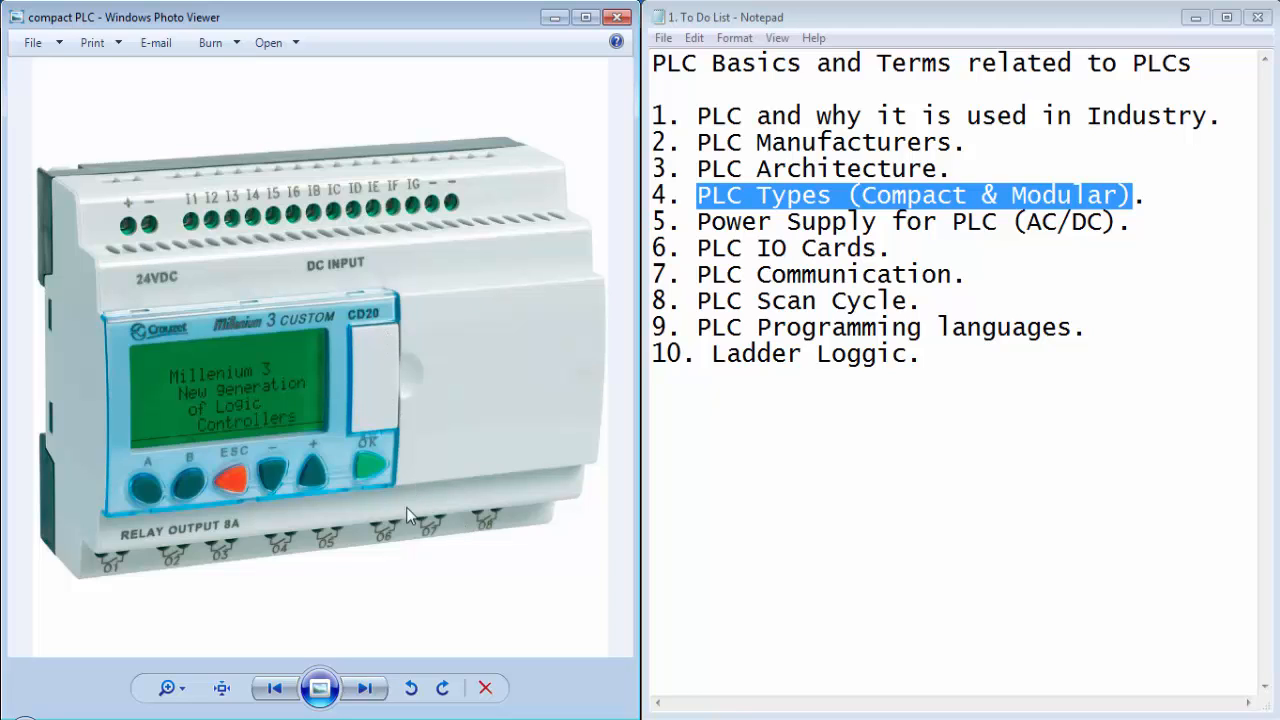
Switch between the modular and compact PLC photos to compare them, ending on the modular one
{"action": "left_click", "coordinate": [364, 687]}
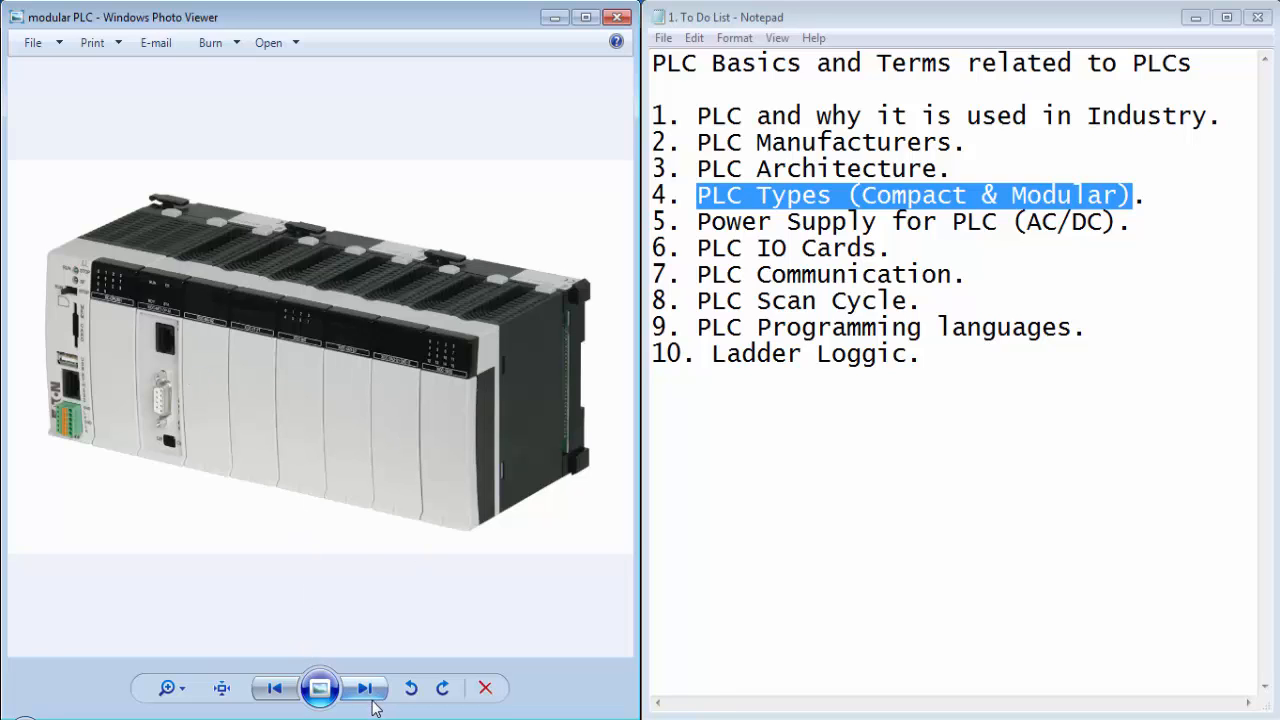
{"action": "left_click", "coordinate": [363, 688]}
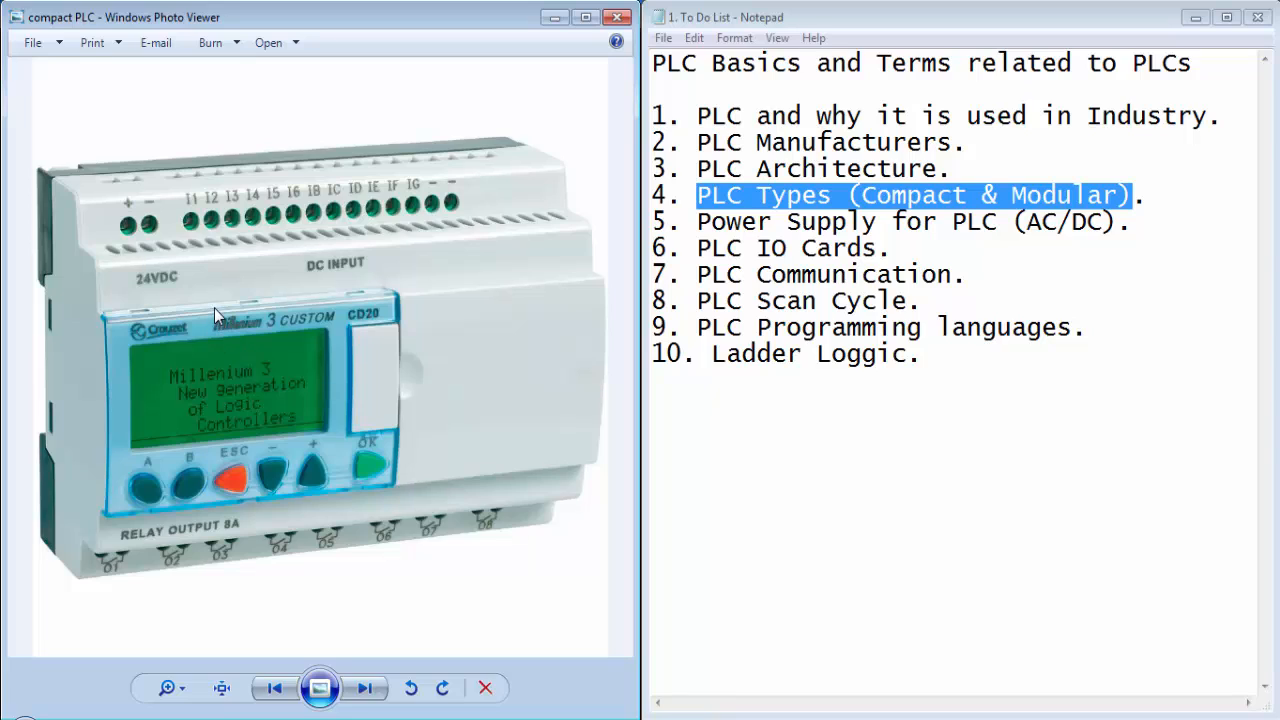
{"action": "mouse_move", "coordinate": [191, 298]}
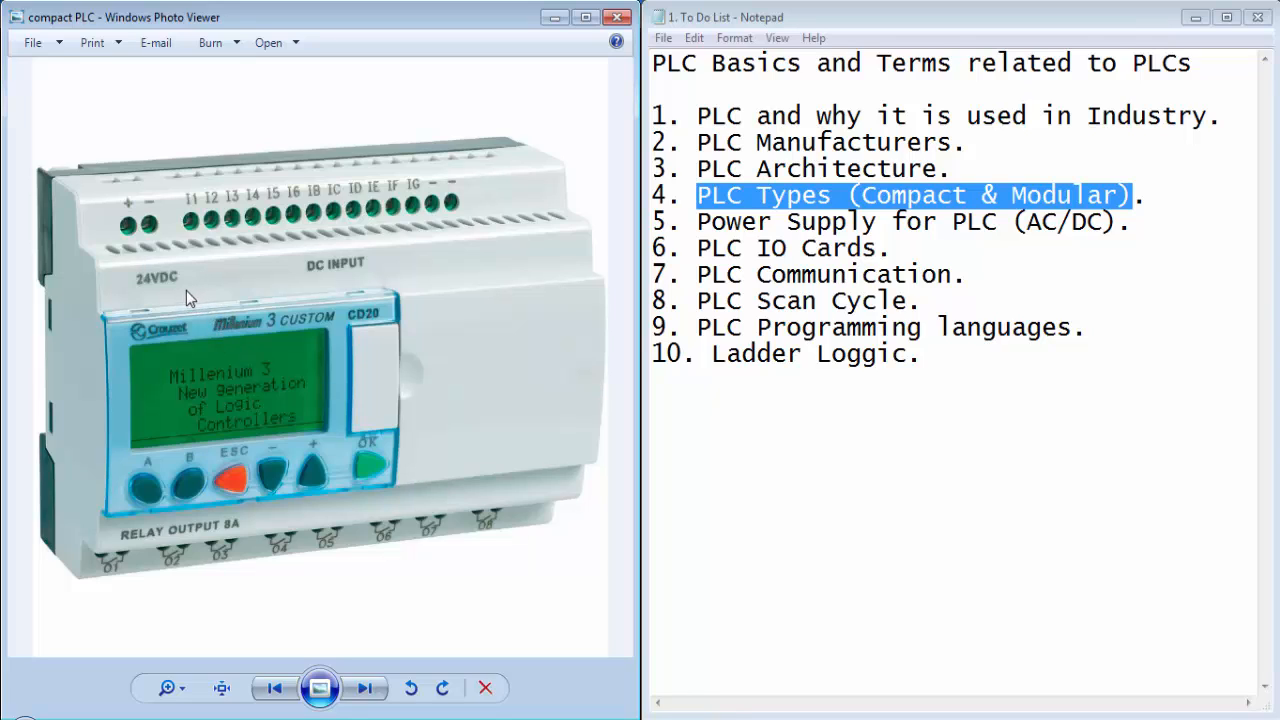
{"action": "mouse_move", "coordinate": [355, 395]}
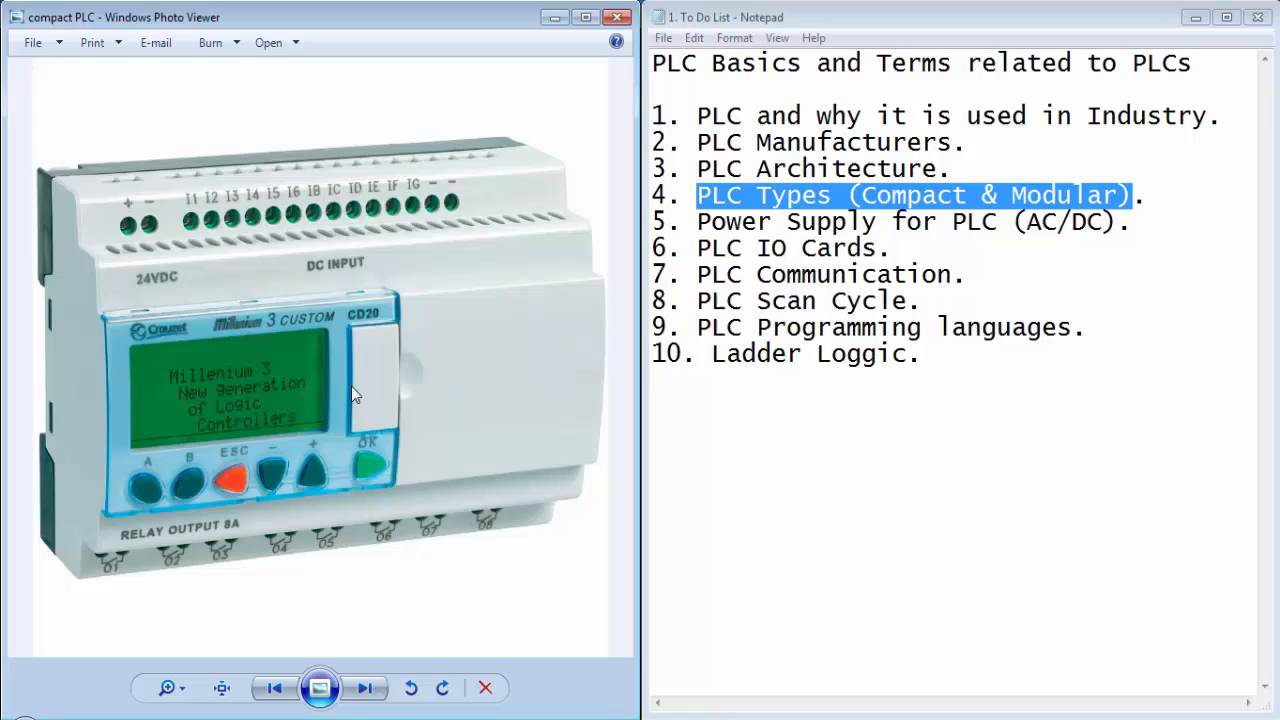
{"action": "left_click", "coordinate": [363, 687]}
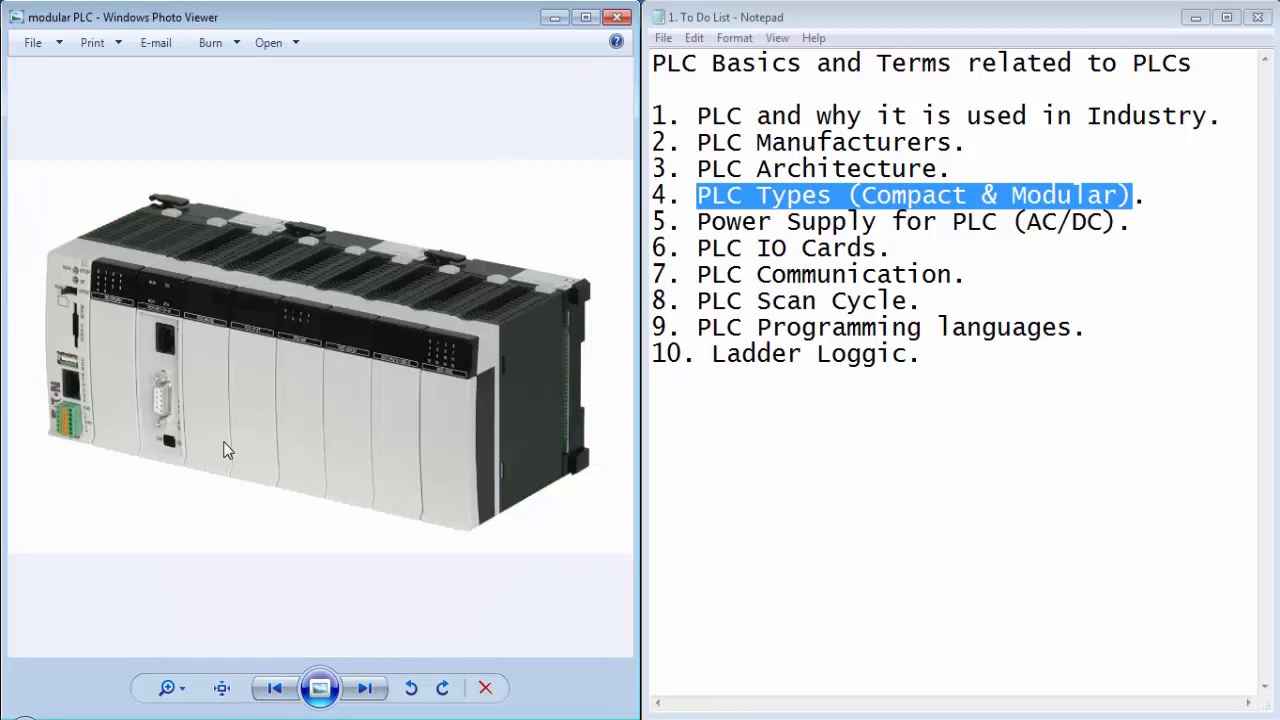
{"action": "mouse_move", "coordinate": [130, 478]}
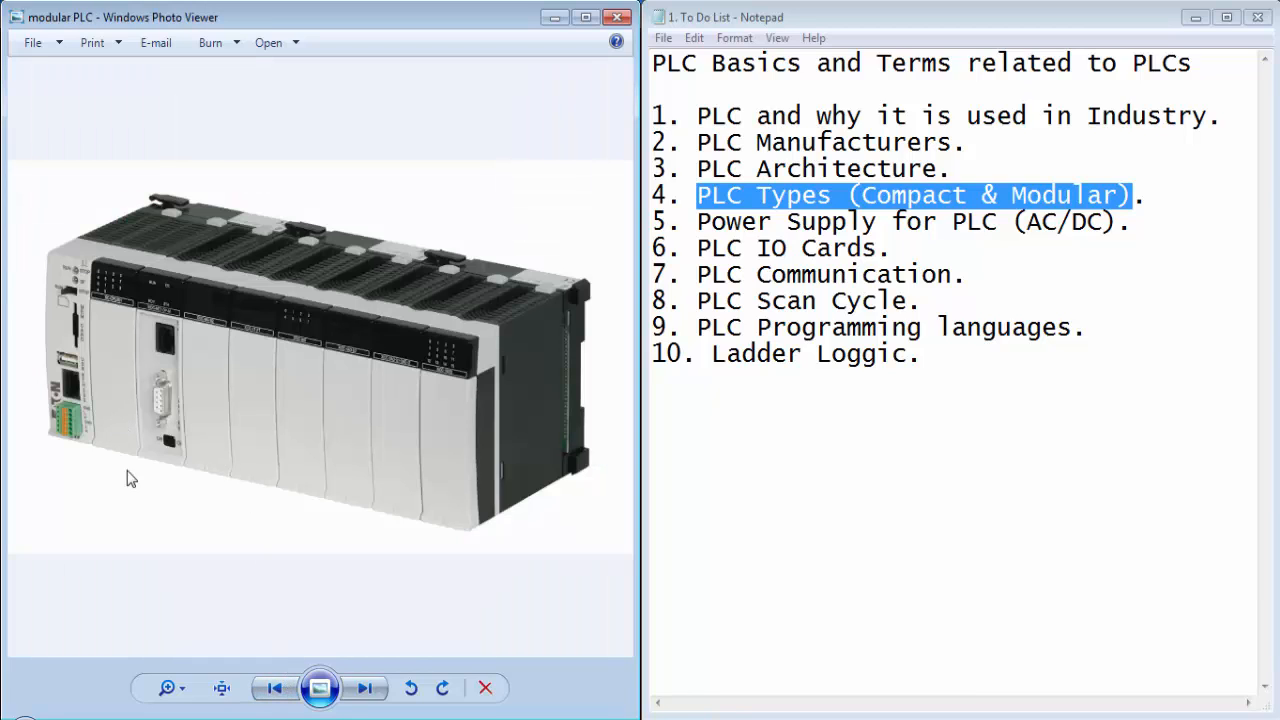
{"action": "mouse_move", "coordinate": [140, 458]}
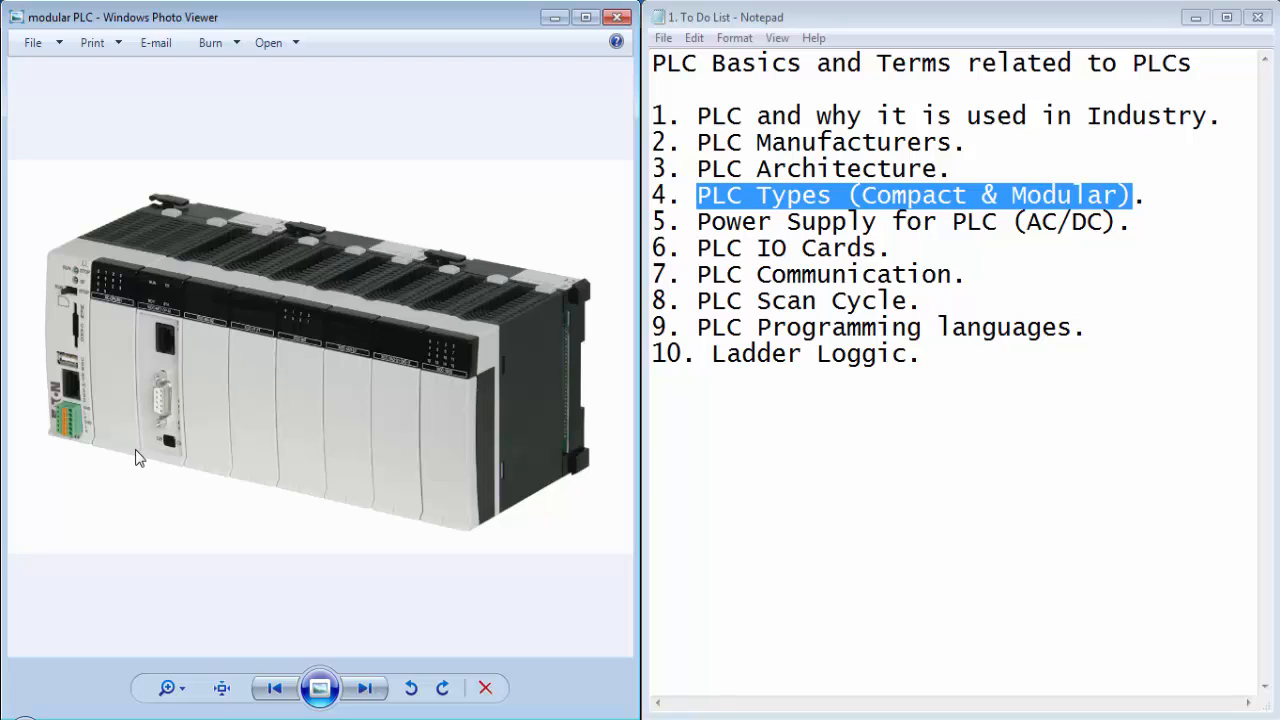
{"action": "mouse_move", "coordinate": [137, 488]}
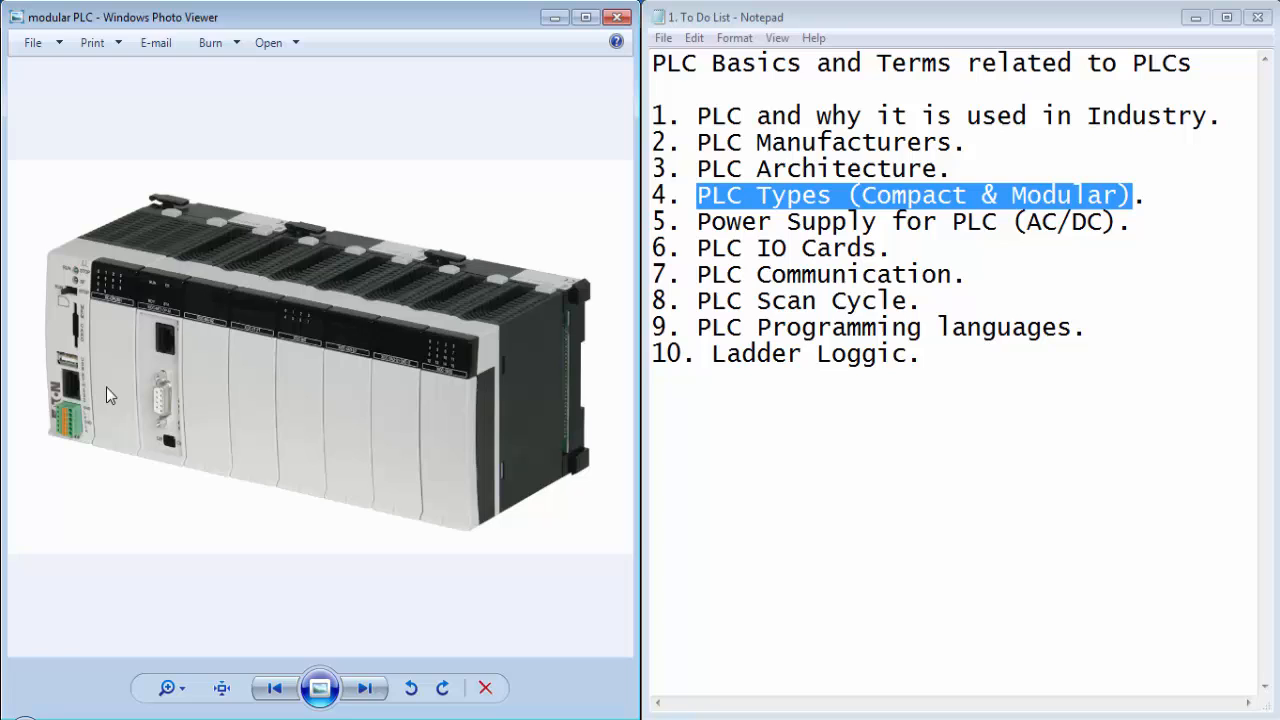
{"action": "mouse_move", "coordinate": [265, 415]}
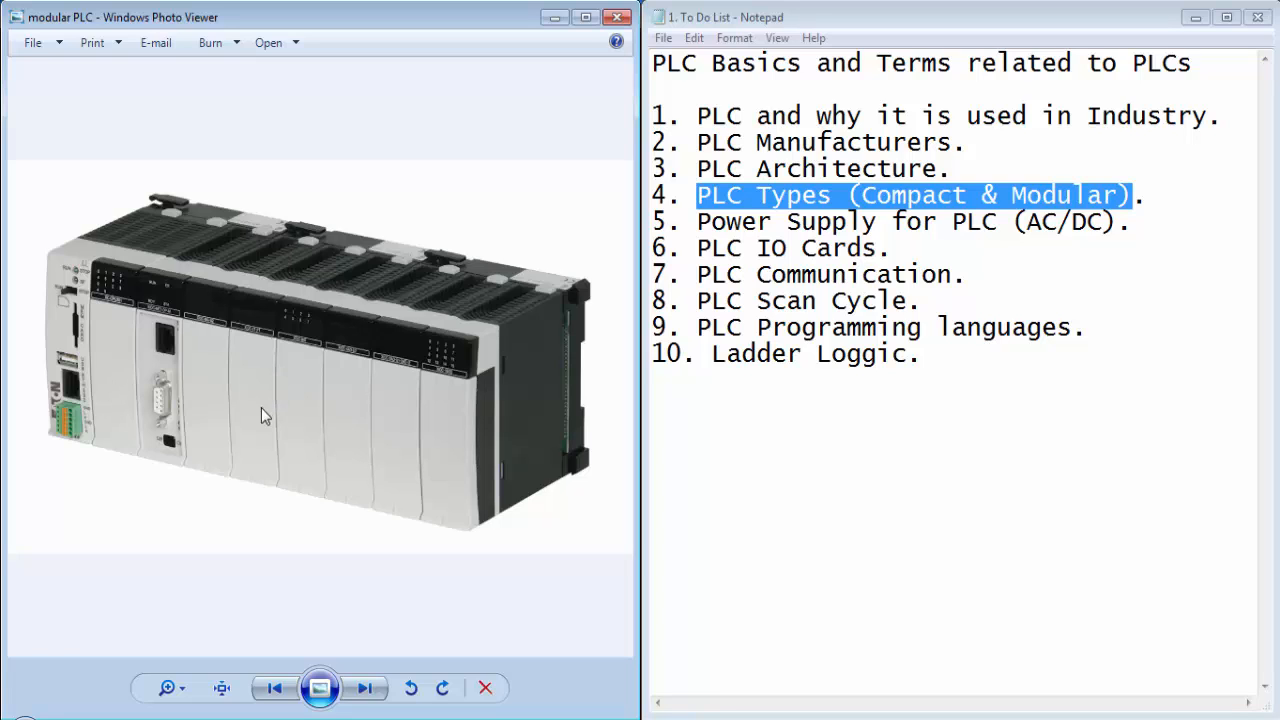
{"action": "mouse_move", "coordinate": [219, 415]}
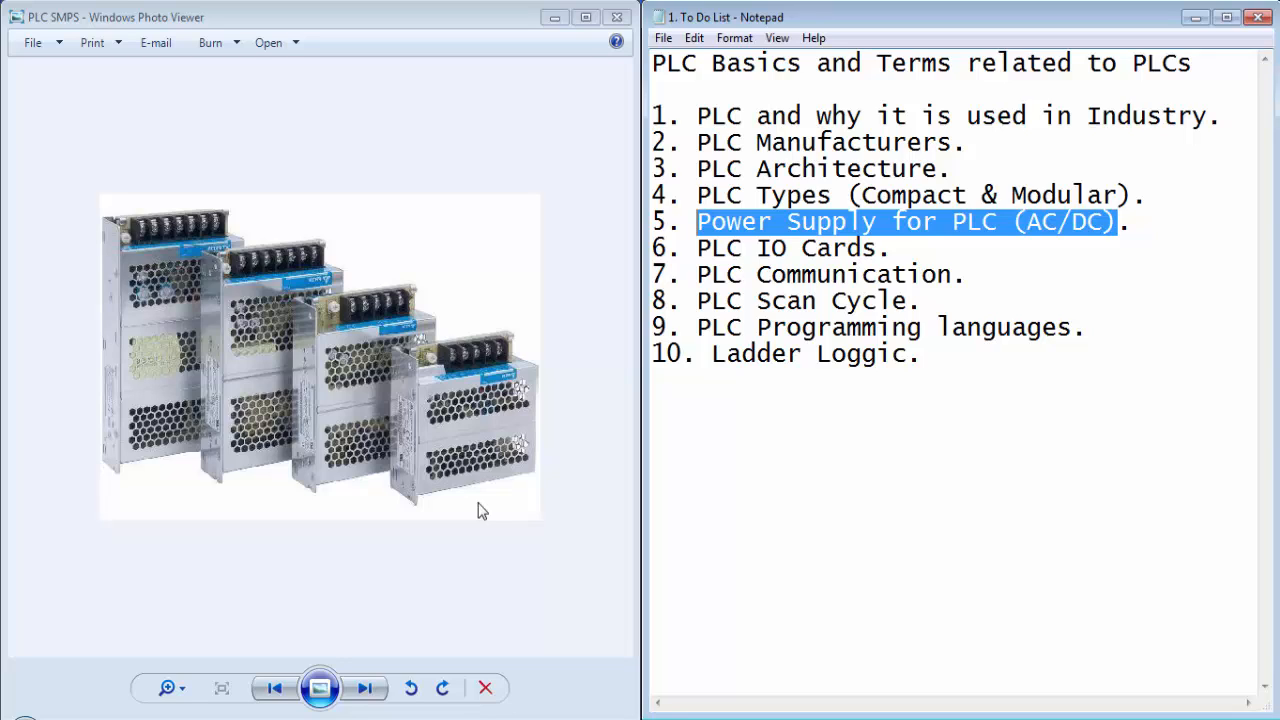
Clear the power supply item's highlight in Notepad and select the word DC and its line
{"action": "left_click", "coordinate": [890, 247]}
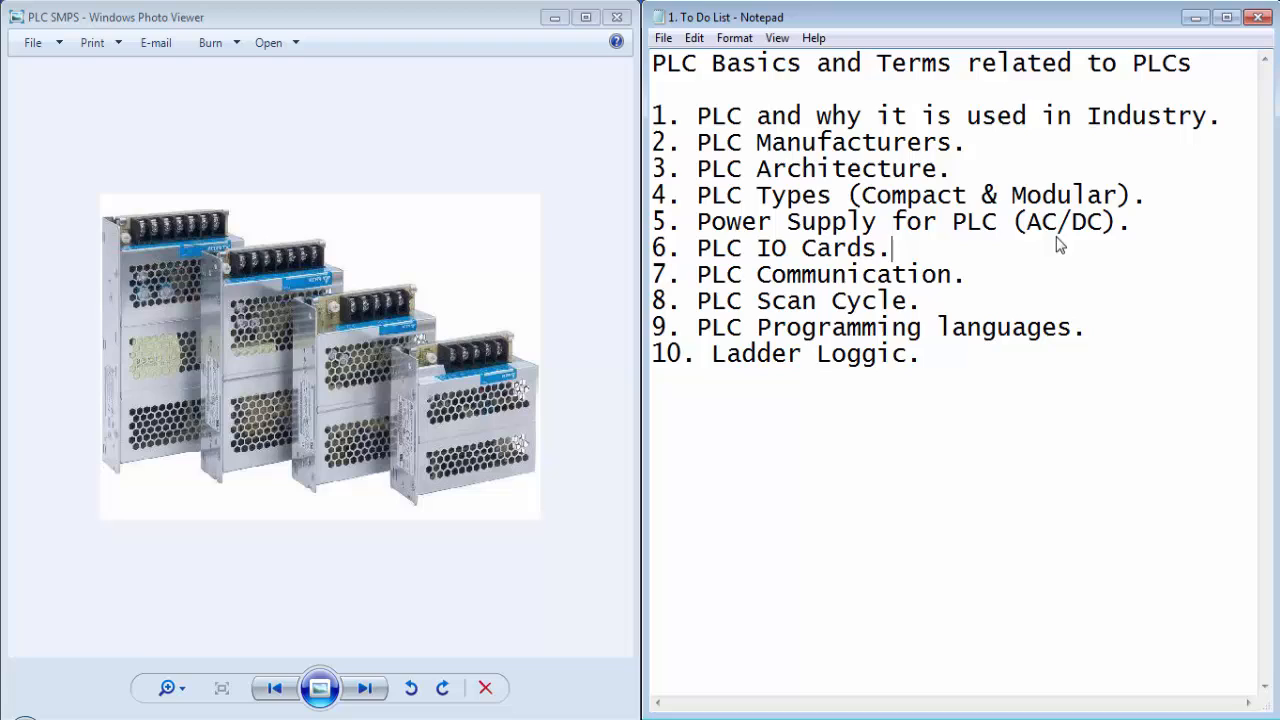
{"action": "mouse_move", "coordinate": [1063, 228]}
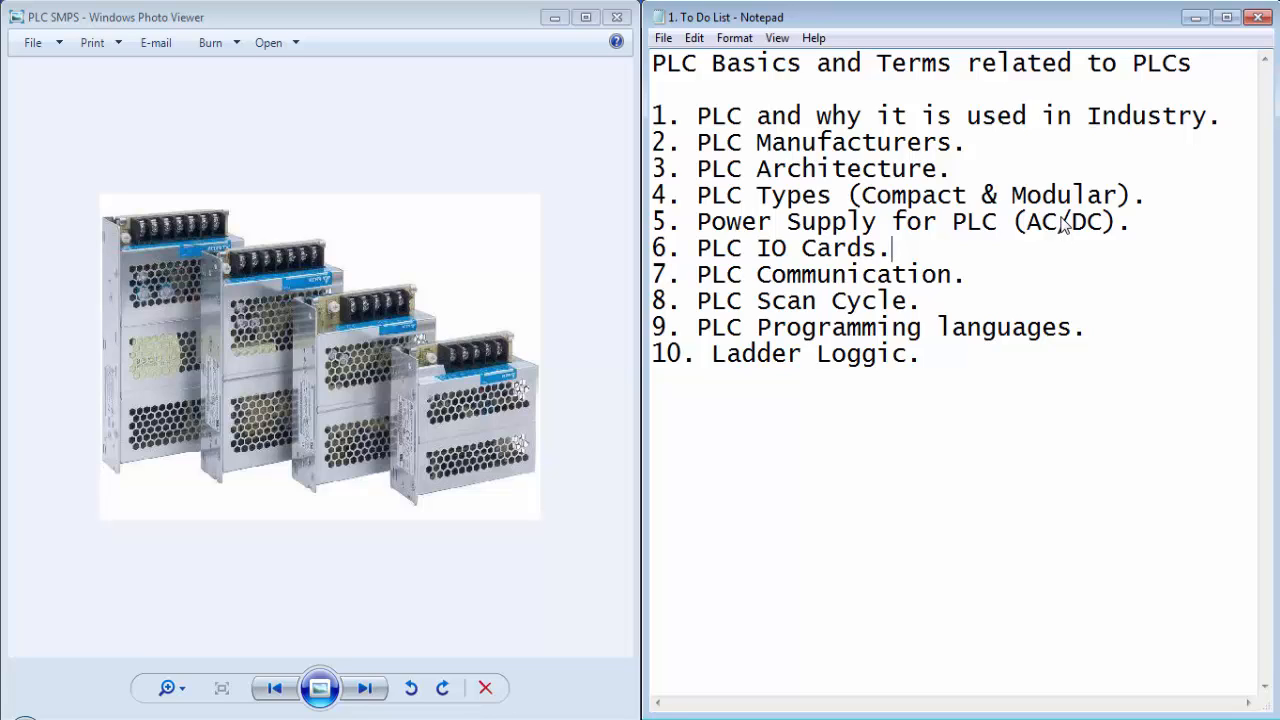
{"action": "double_click", "coordinate": [1097, 221]}
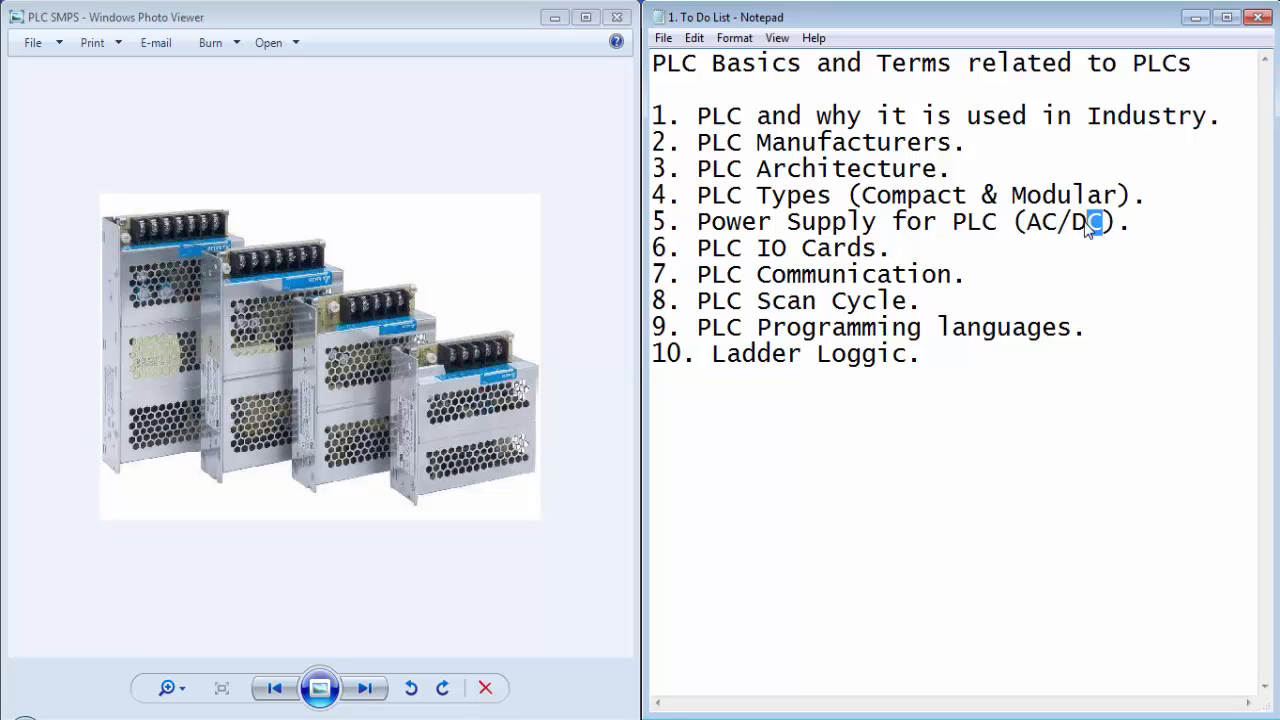
{"action": "double_click", "coordinate": [1087, 221]}
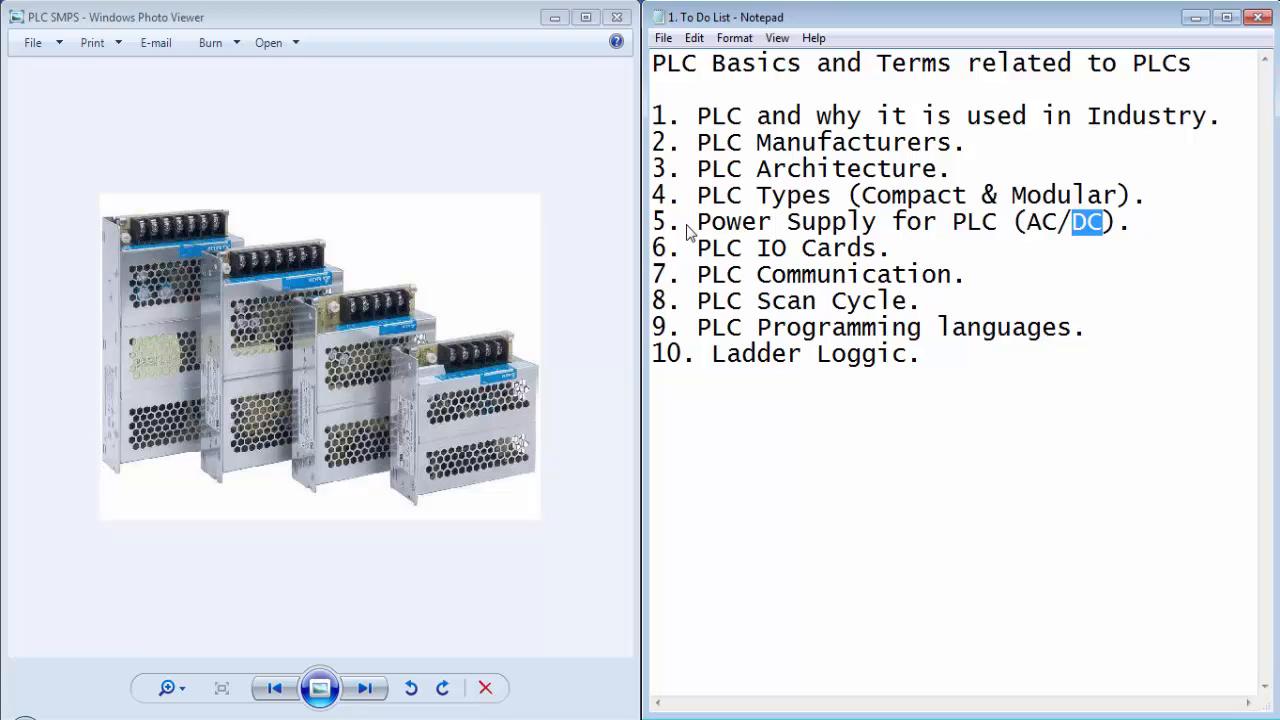
{"action": "triple_click", "coordinate": [900, 222]}
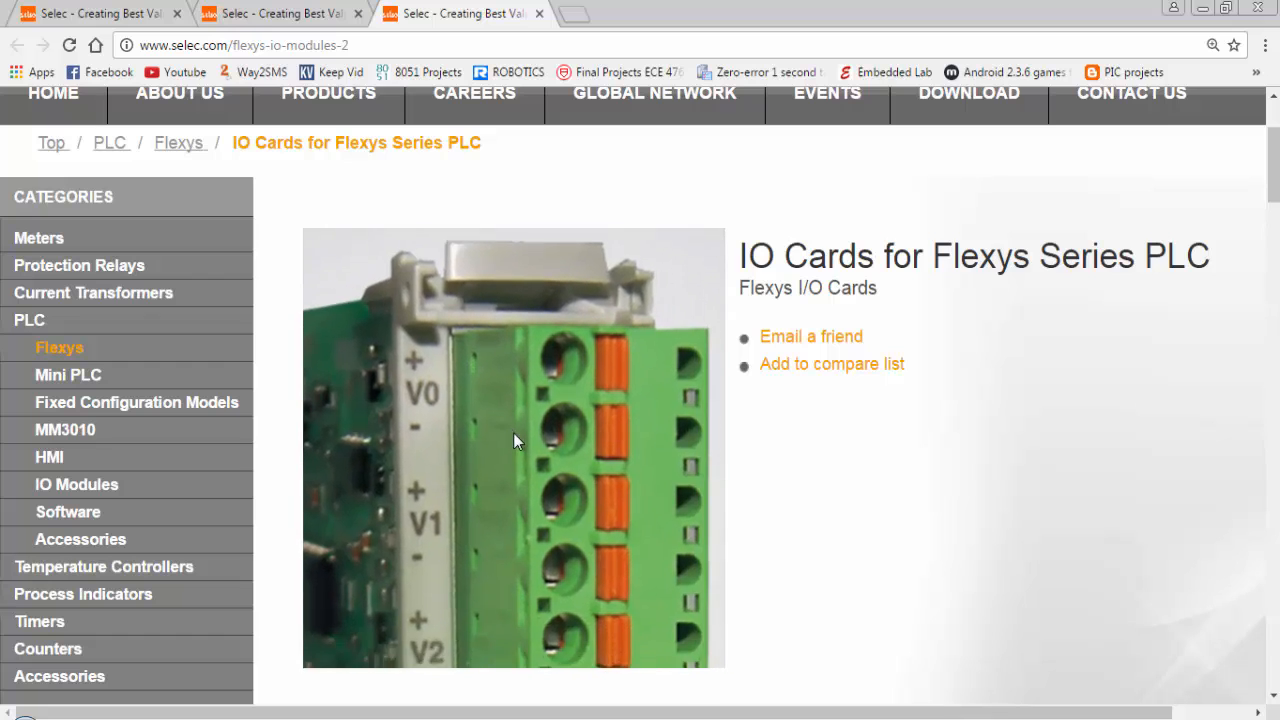
Scroll the Flexys IO Cards list down to the FL-SC-LC04 and FL-SC-AO04-V cards
{"action": "scroll", "scroll_direction": "down", "scroll_amount": 3}
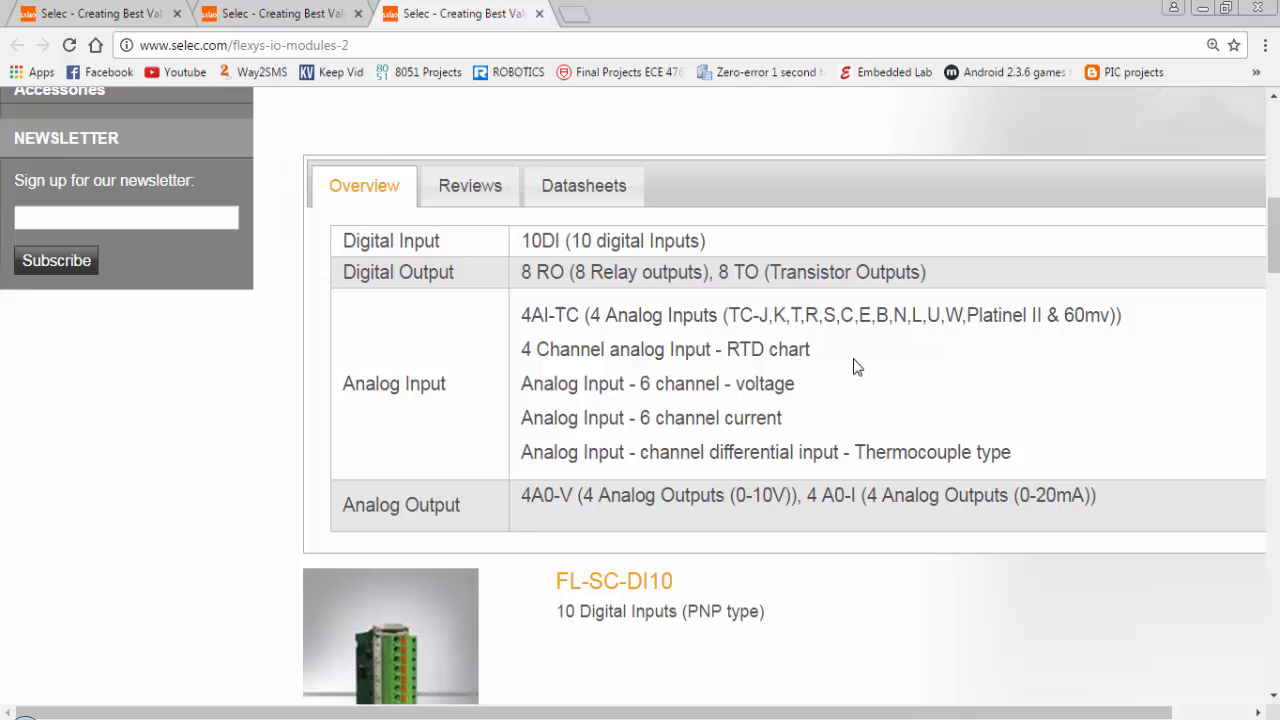
{"action": "scroll", "scroll_direction": "down", "scroll_amount": 3}
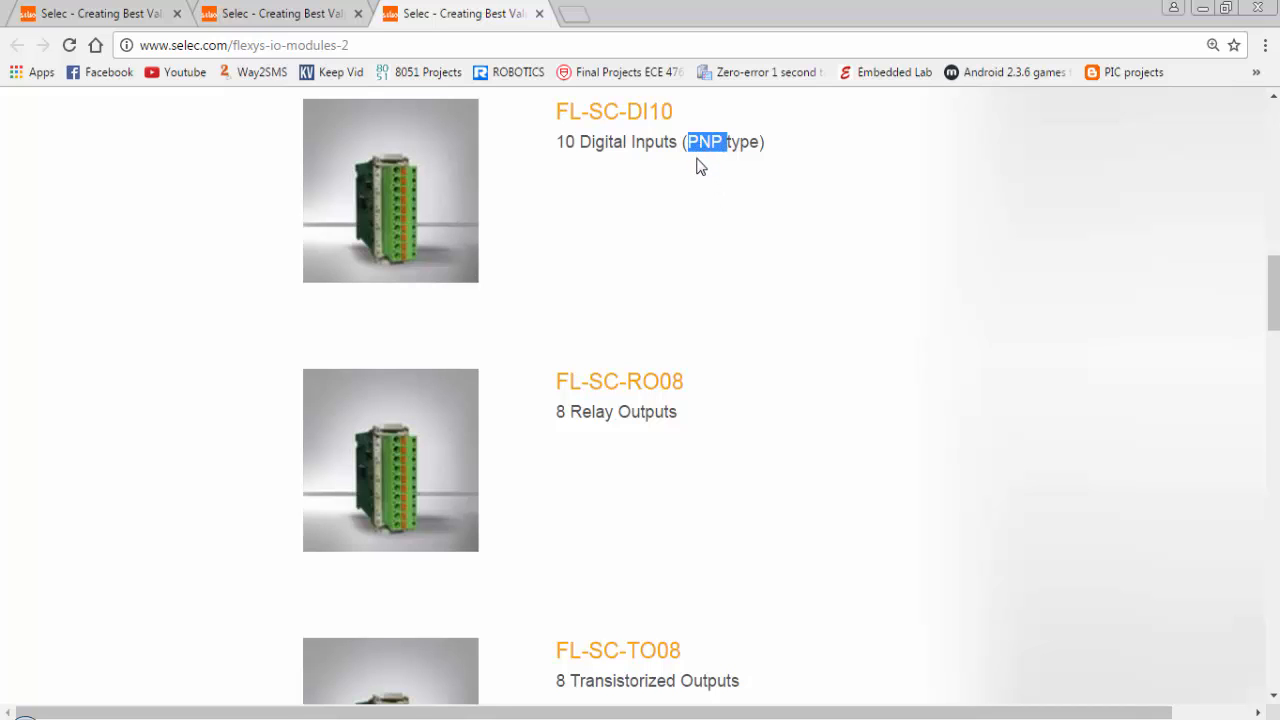
{"action": "scroll", "scroll_direction": "down", "scroll_amount": 3}
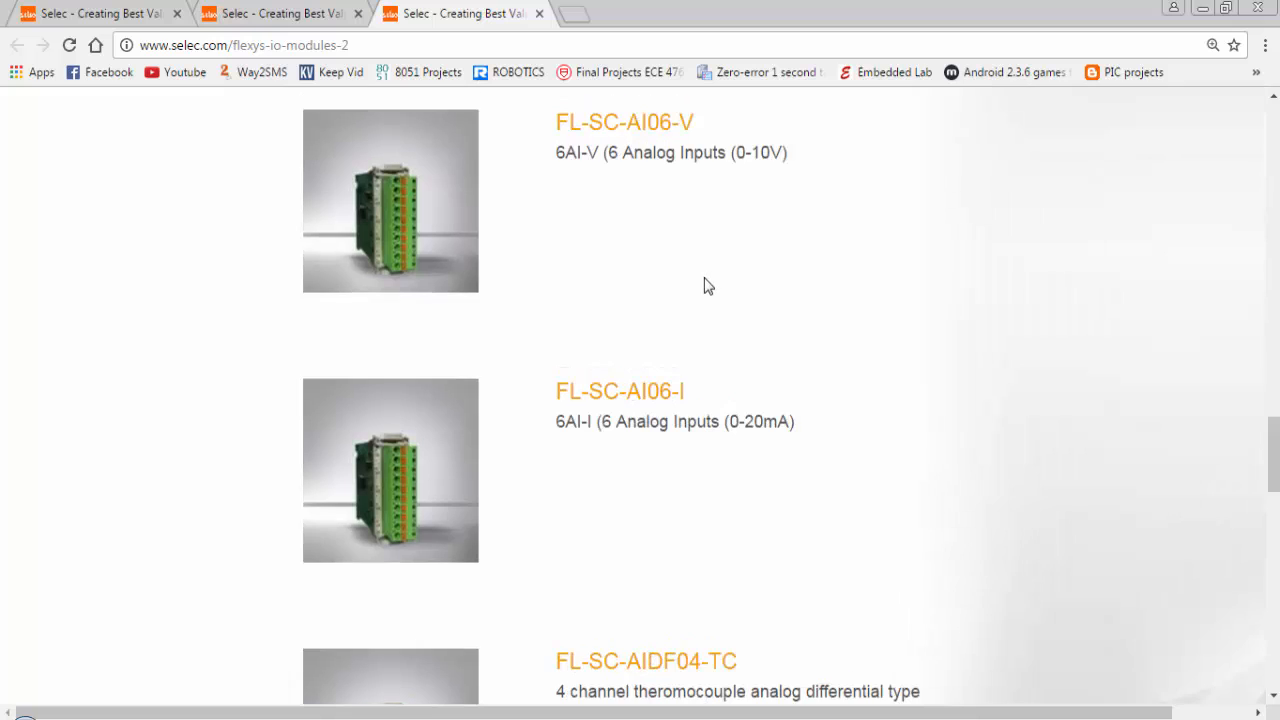
{"action": "mouse_move", "coordinate": [669, 253]}
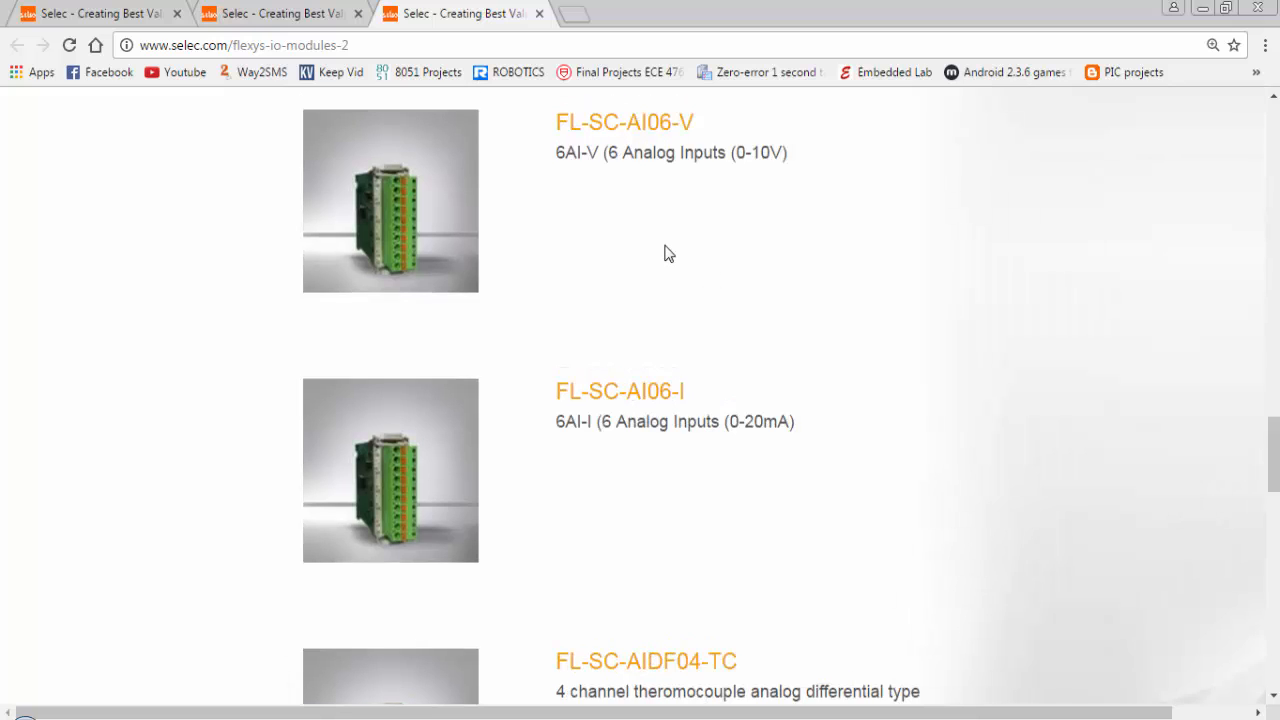
{"action": "mouse_move", "coordinate": [740, 165]}
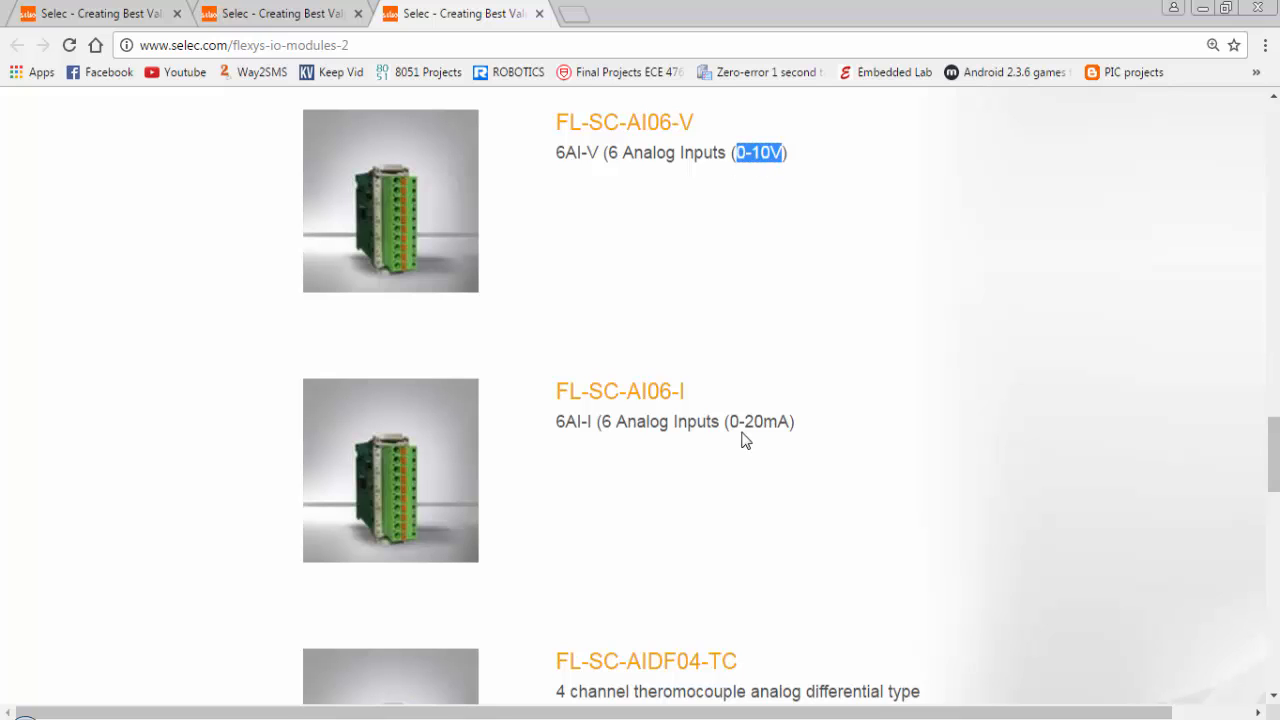
{"action": "scroll", "scroll_direction": "down", "scroll_amount": 3}
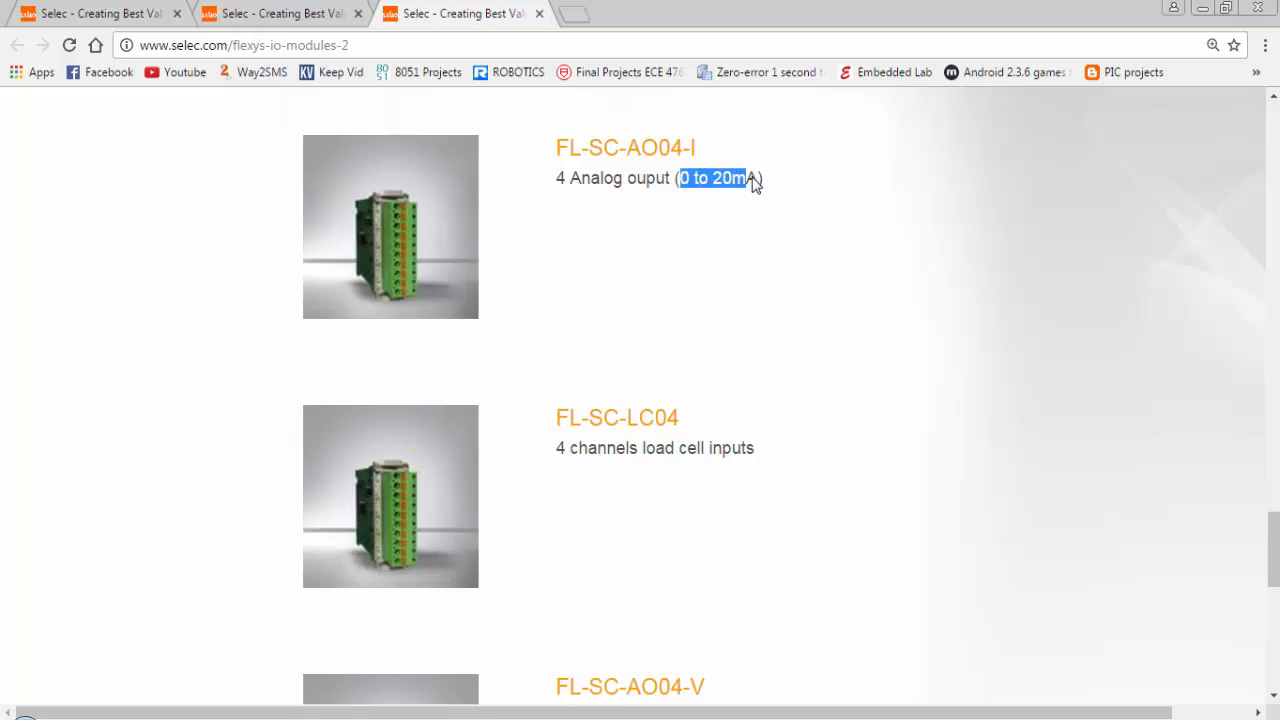
{"action": "scroll", "scroll_direction": "down", "scroll_amount": 3}
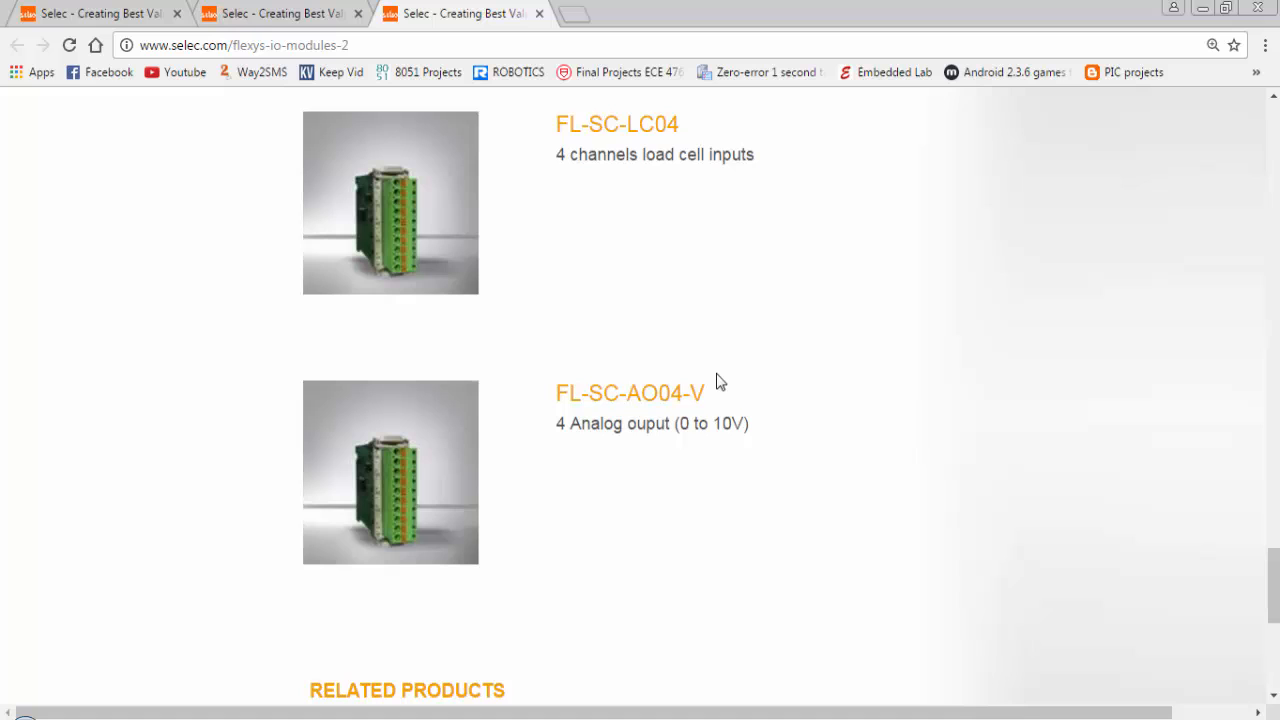
{"action": "mouse_move", "coordinate": [650, 438]}
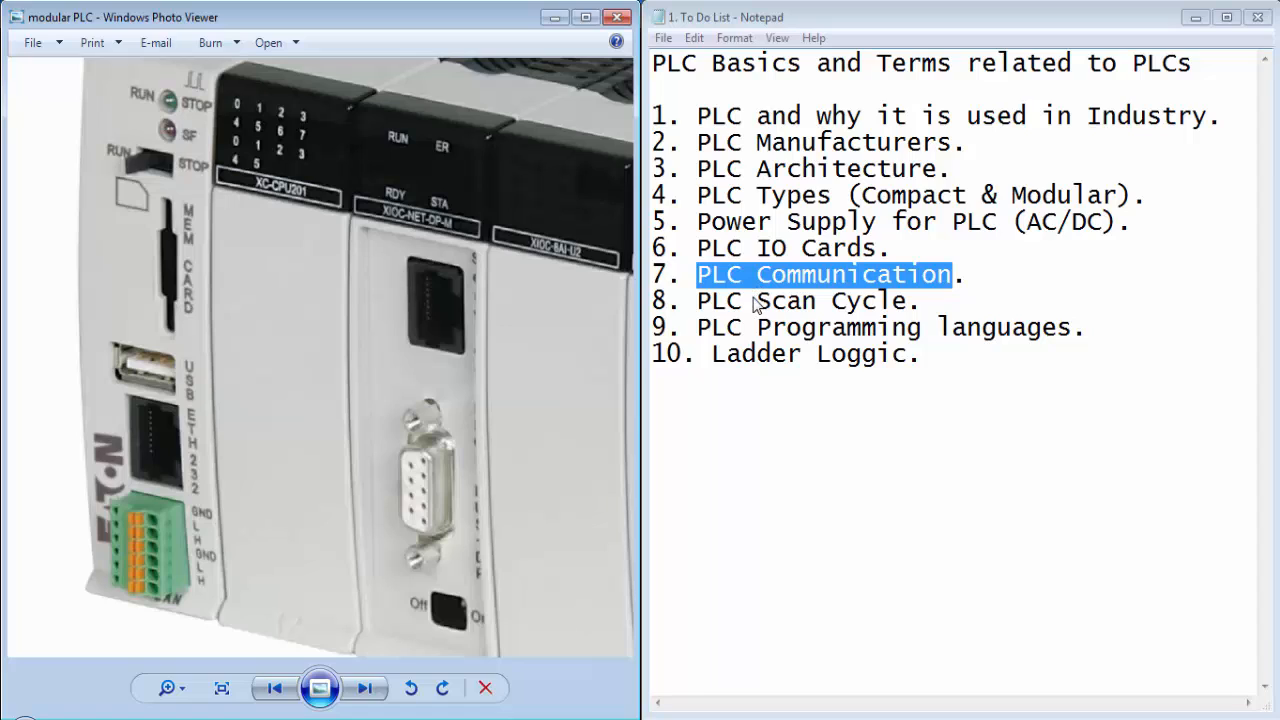
{"action": "mouse_move", "coordinate": [748, 333]}
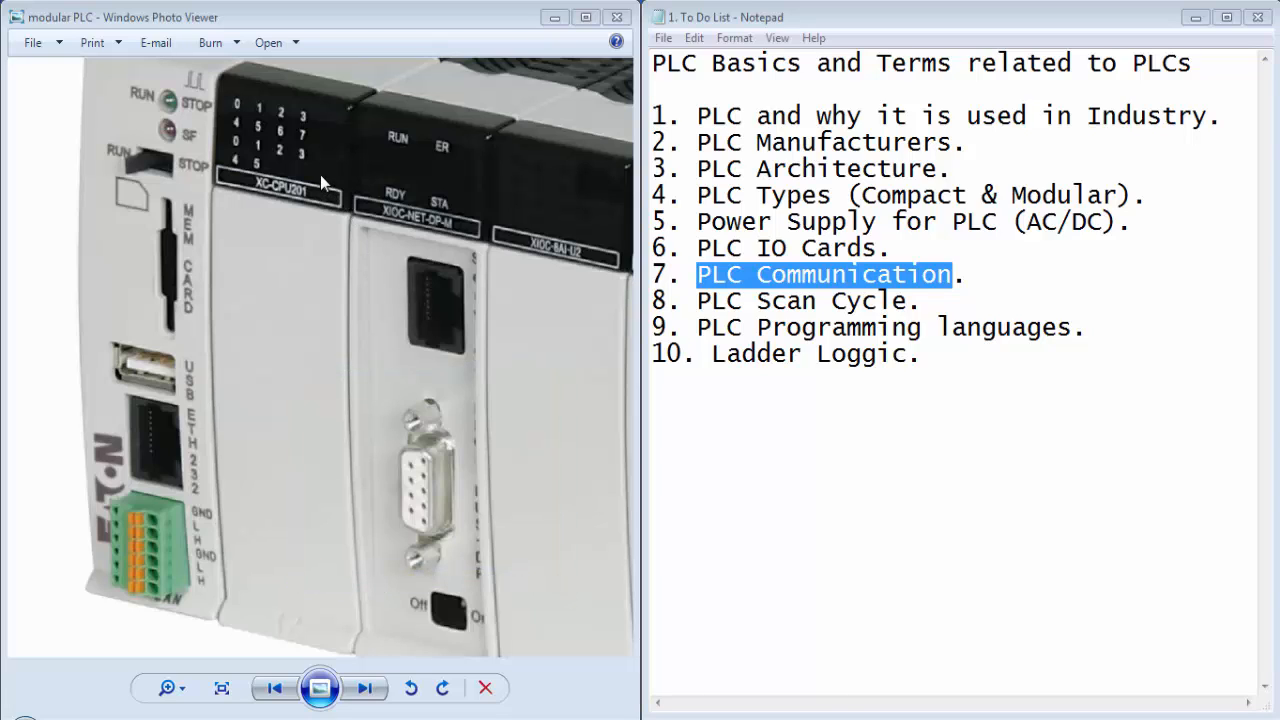
{"action": "mouse_move", "coordinate": [167, 374]}
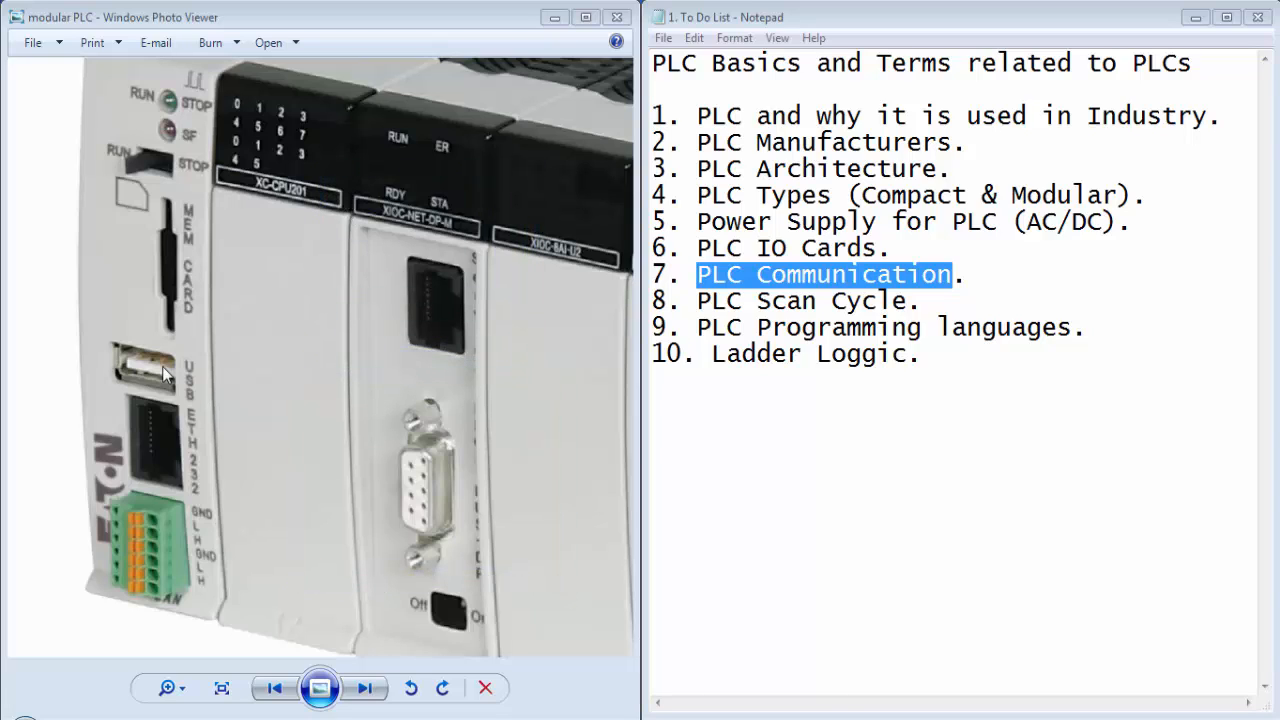
{"action": "mouse_move", "coordinate": [95, 325]}
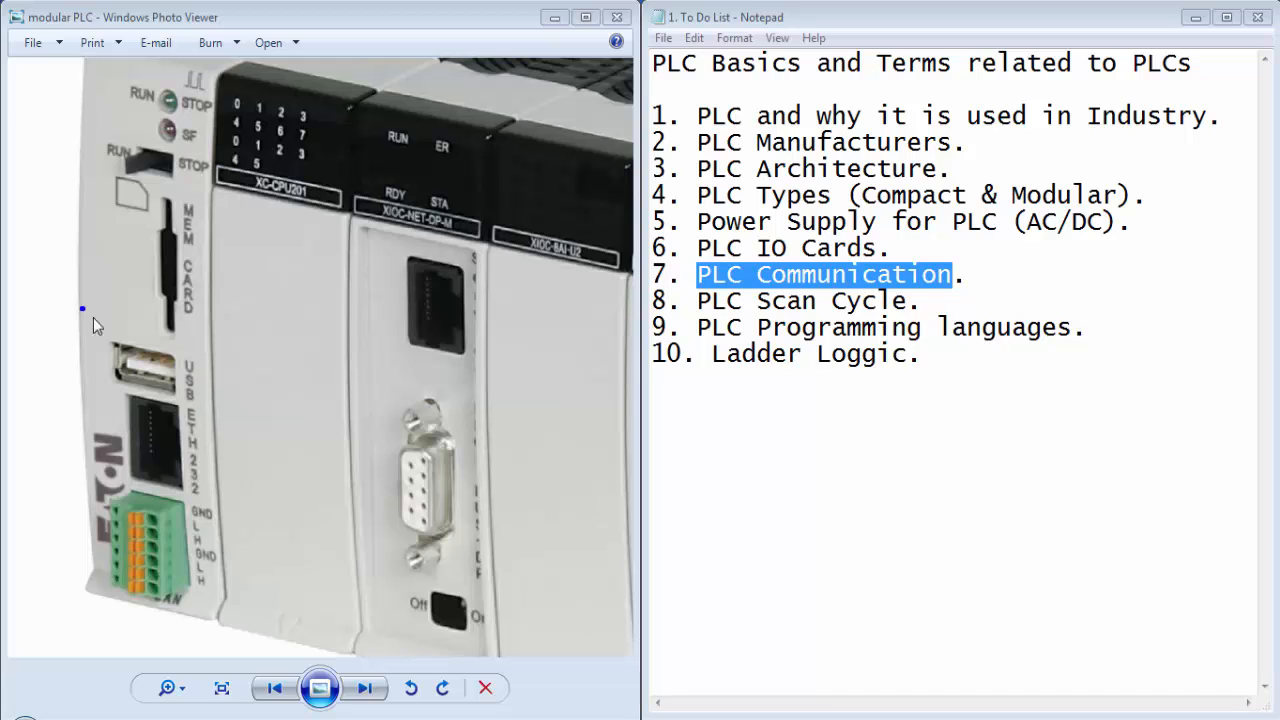
Advance from the zoomed modular PLC photo to the PLC Scan Cycle diagram
{"action": "left_click", "coordinate": [363, 687]}
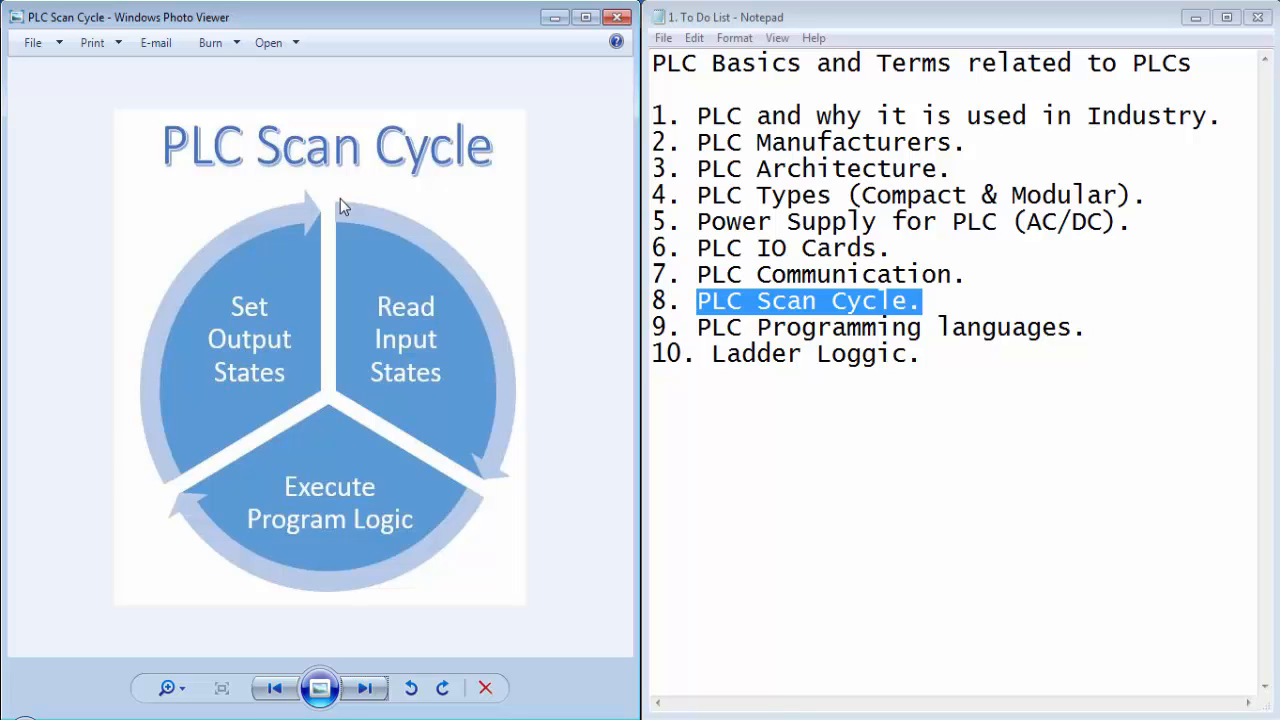
{"action": "mouse_move", "coordinate": [335, 217]}
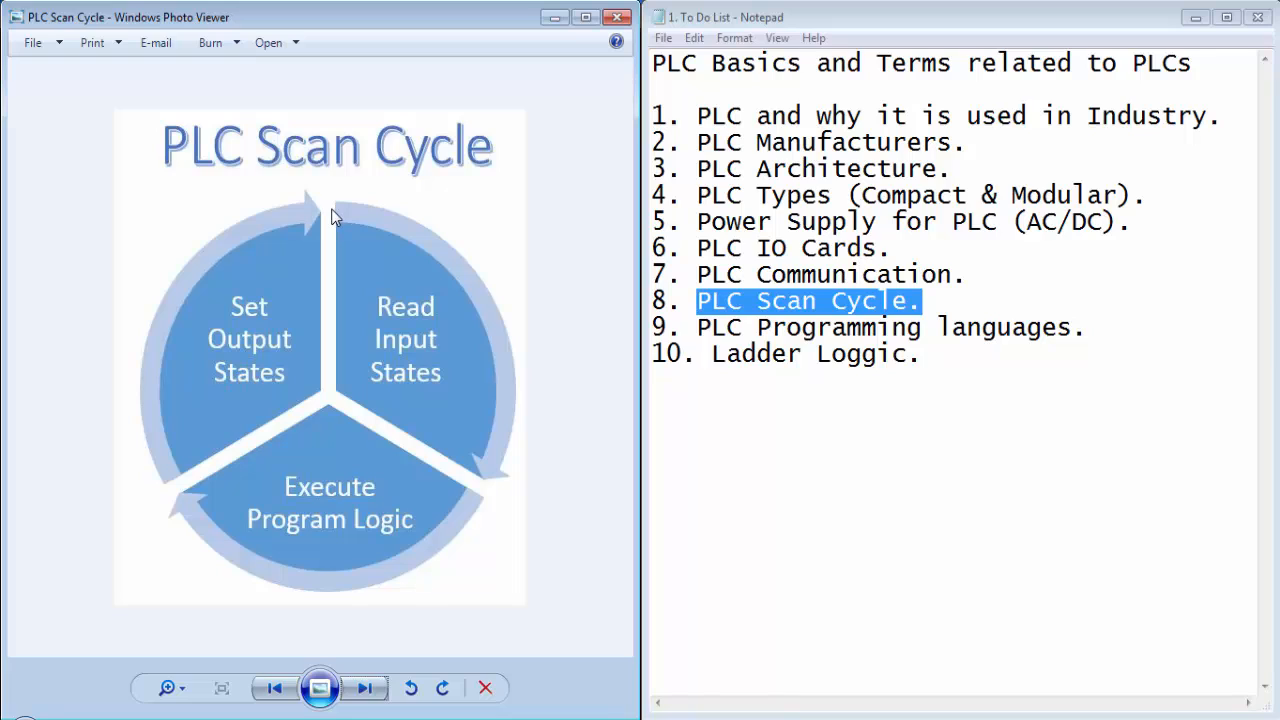
{"action": "mouse_move", "coordinate": [73, 380]}
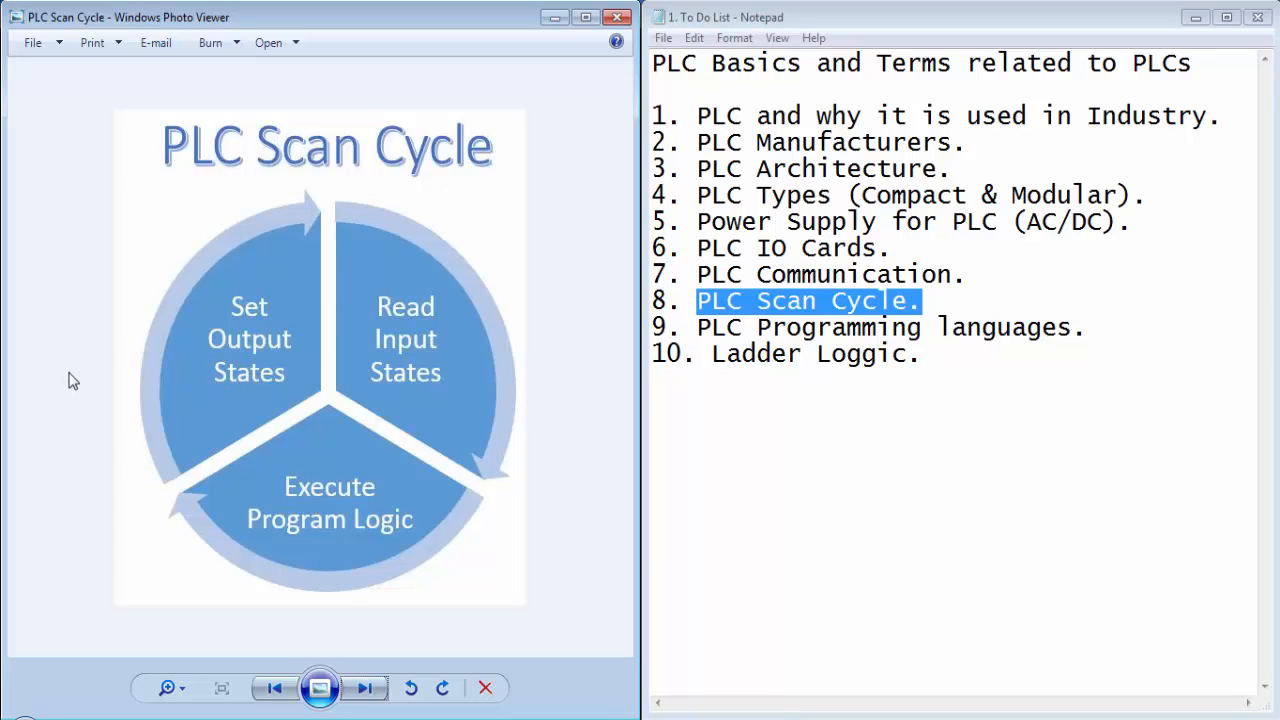
{"action": "mouse_move", "coordinate": [98, 388]}
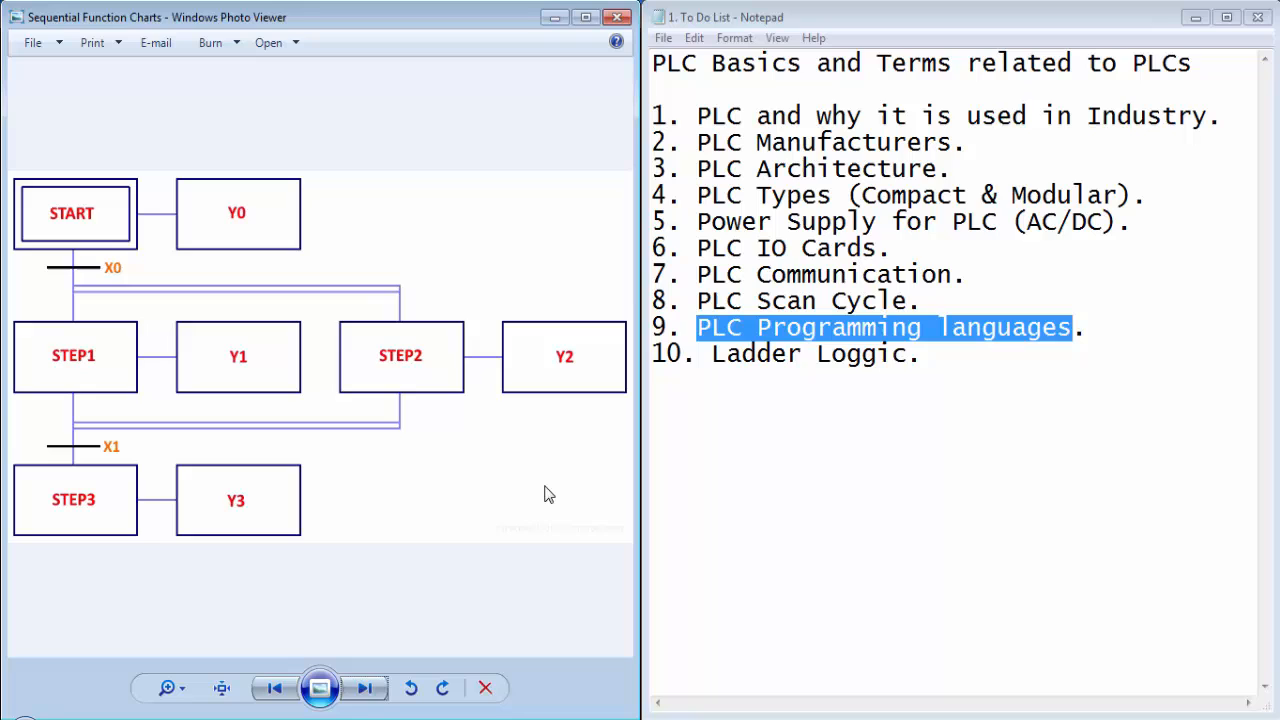
Step through the Functional Block Diagram and Instruction List pictures to the Ladder Diagram picture
{"action": "left_click", "coordinate": [365, 688]}
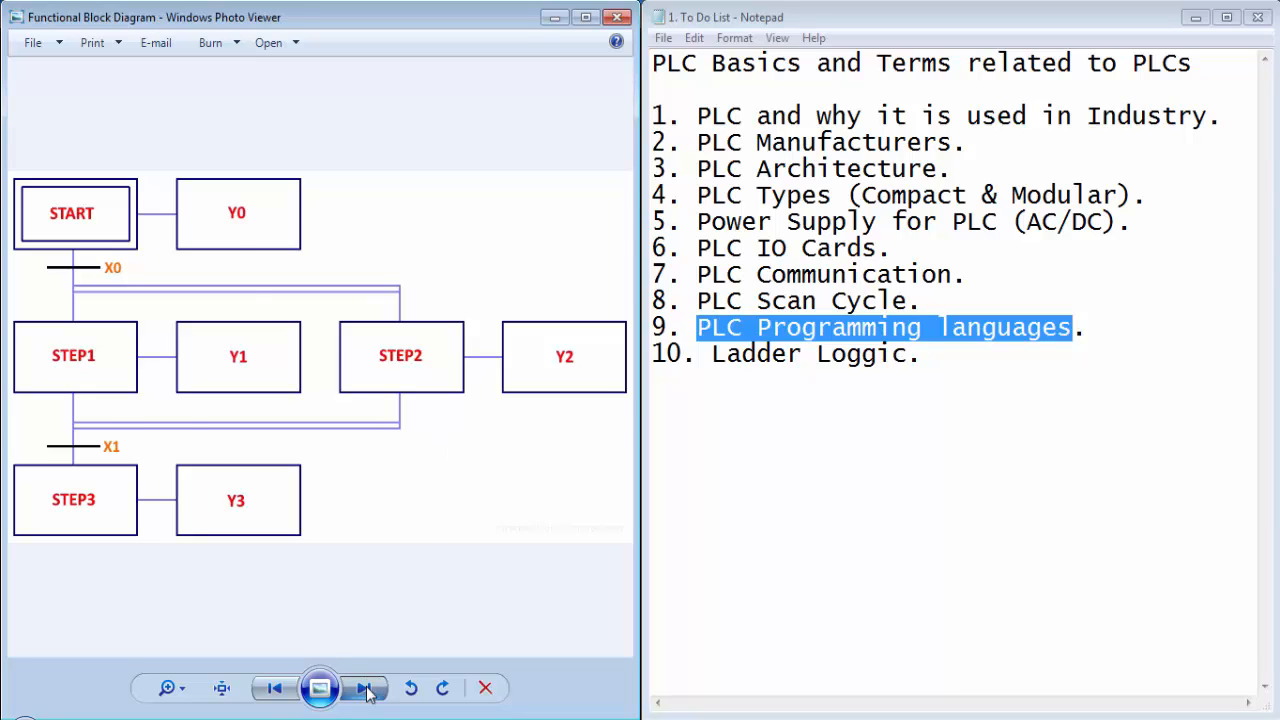
{"action": "left_click", "coordinate": [365, 688]}
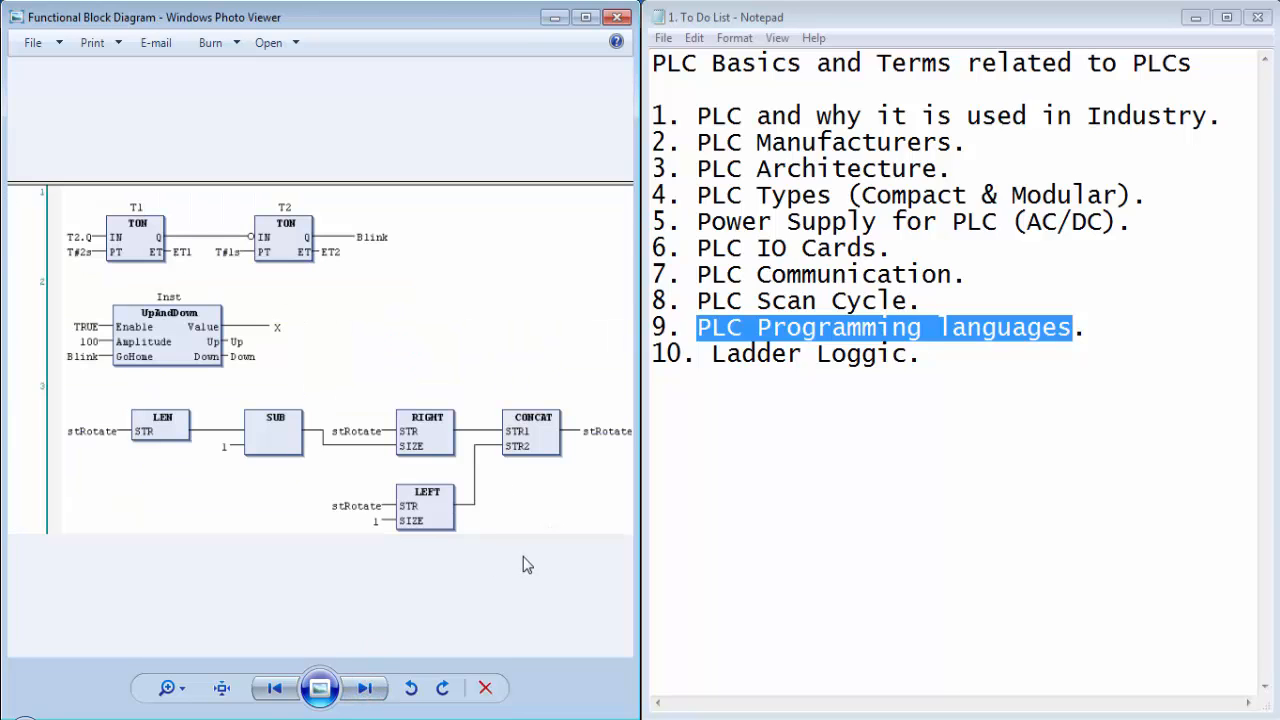
{"action": "left_click", "coordinate": [364, 687]}
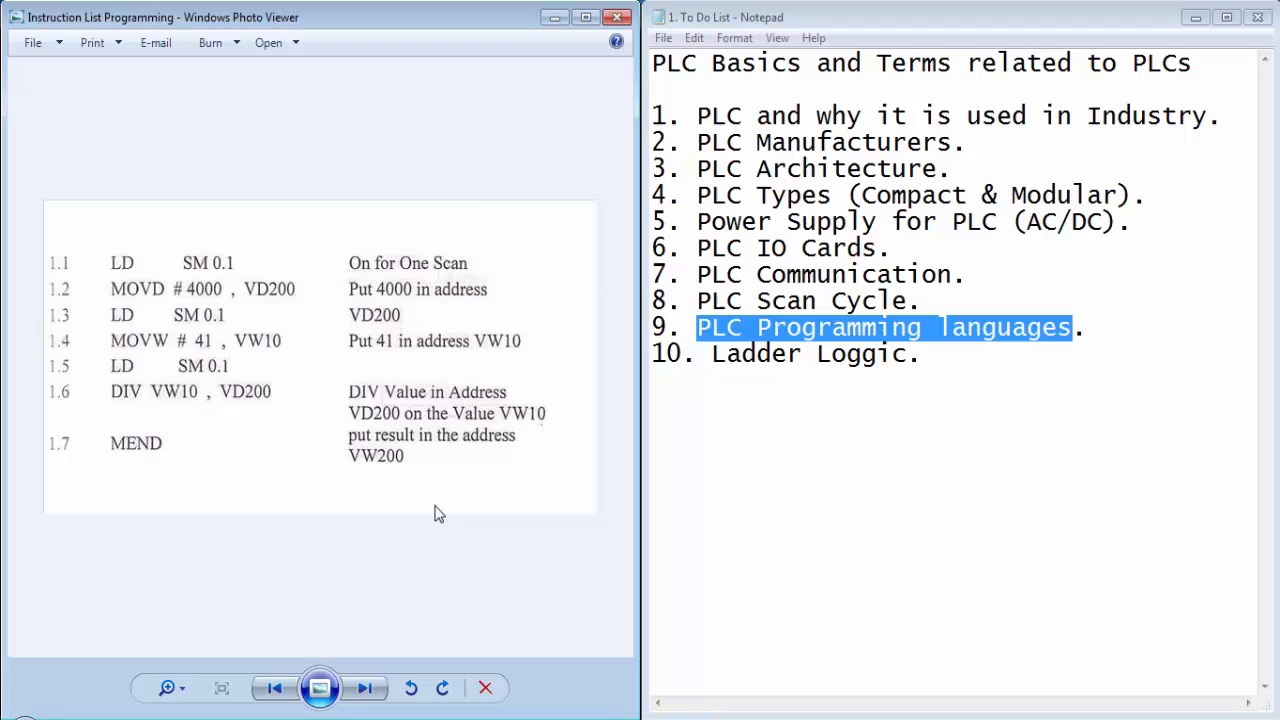
{"action": "mouse_move", "coordinate": [300, 497]}
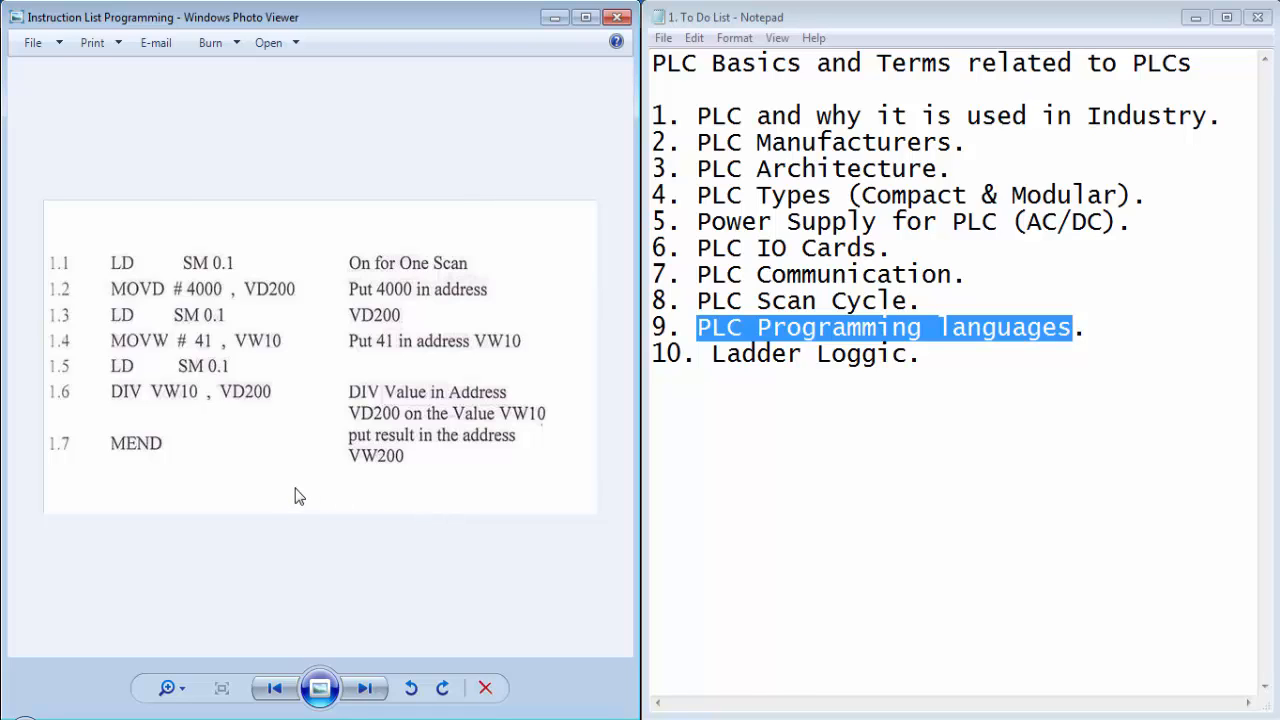
{"action": "left_click", "coordinate": [363, 687]}
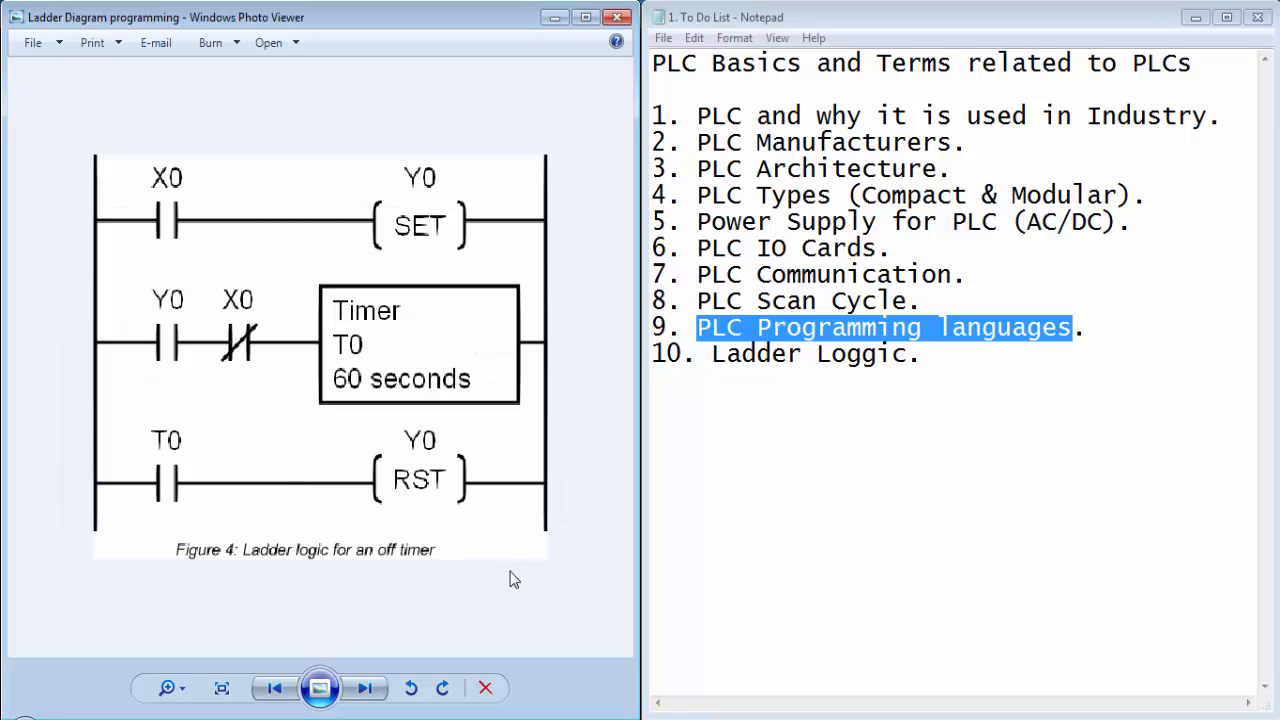
{"action": "mouse_move", "coordinate": [539, 589]}
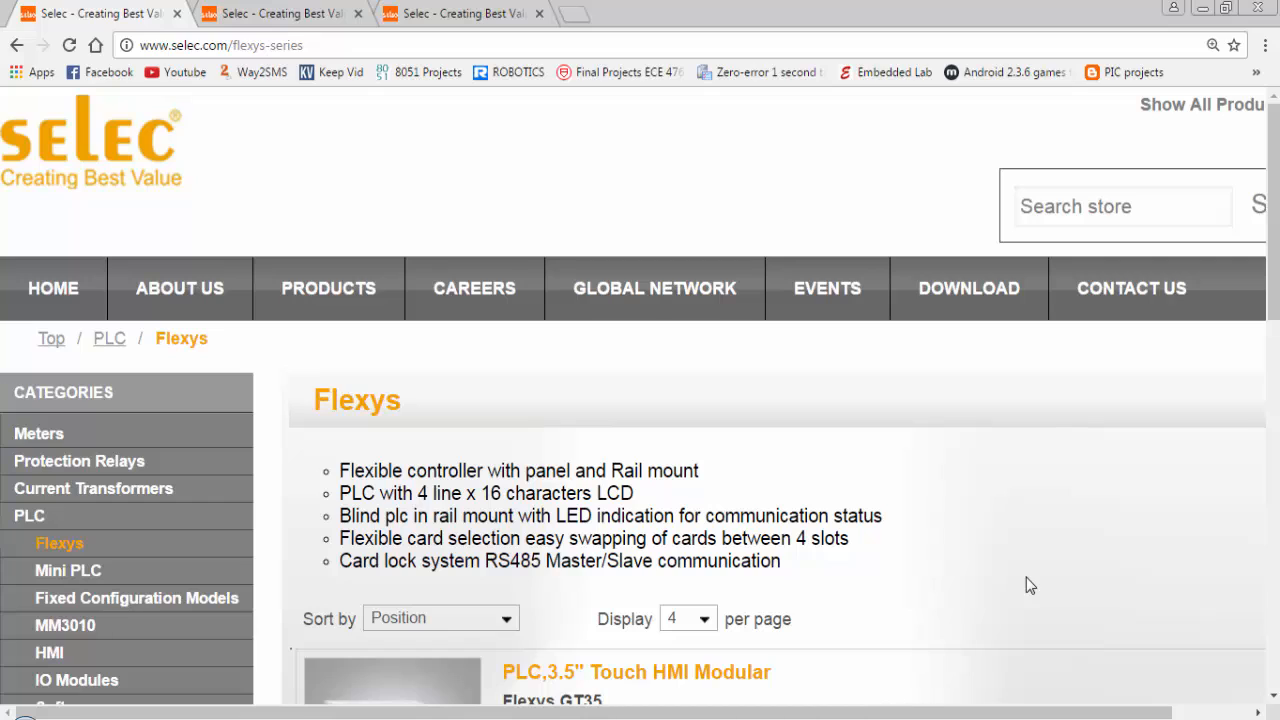
{"action": "mouse_move", "coordinate": [931, 485]}
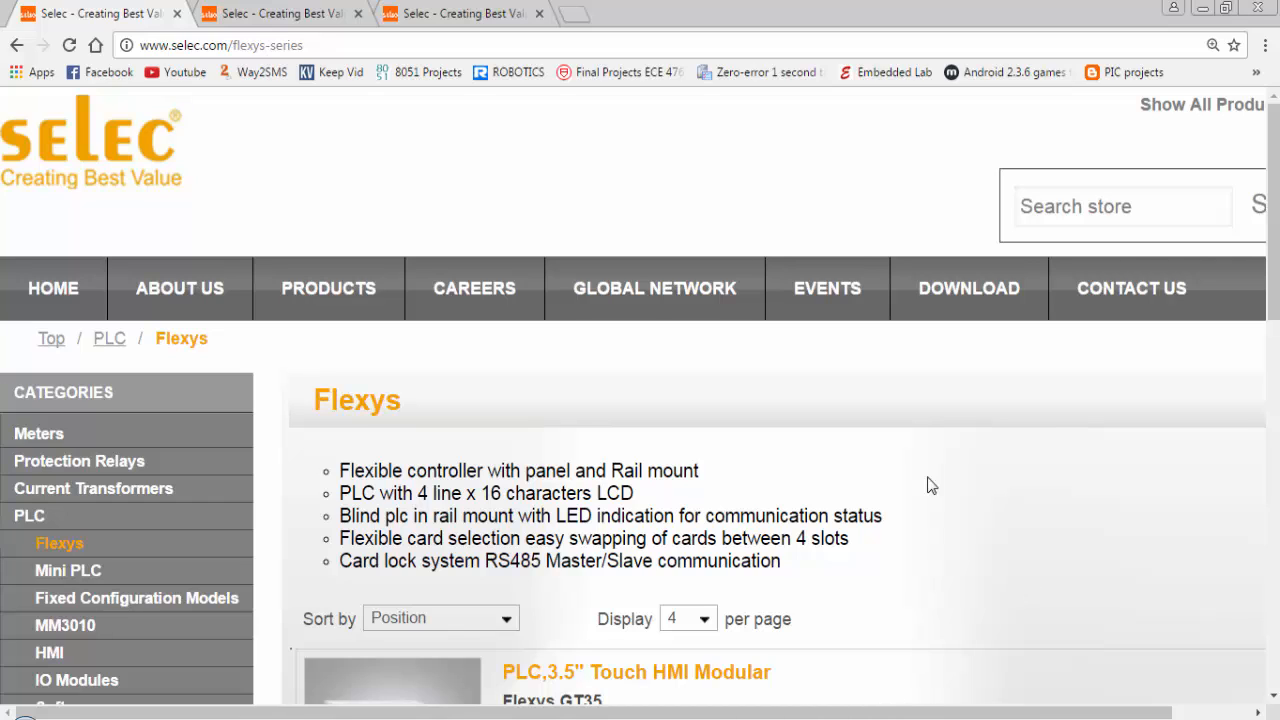